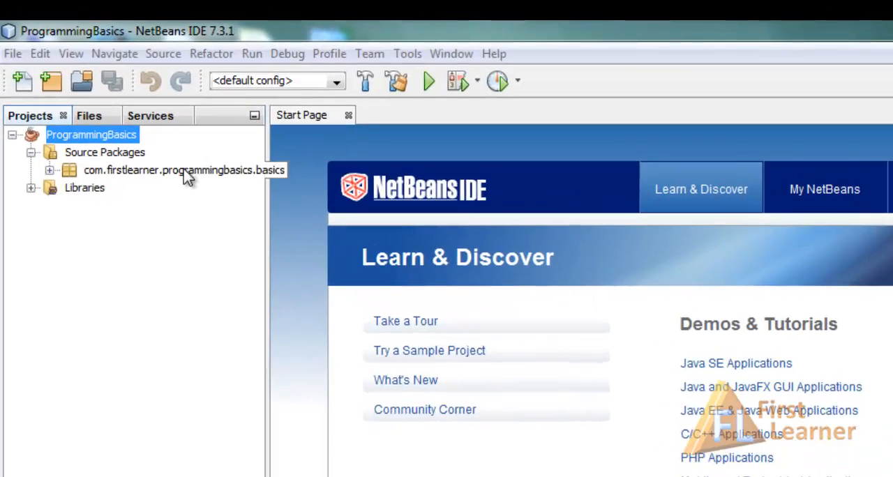
# Start a new Java class named TypeConversionDemo from the programmingbasics package.
pyautogui.rightClick(184, 171)
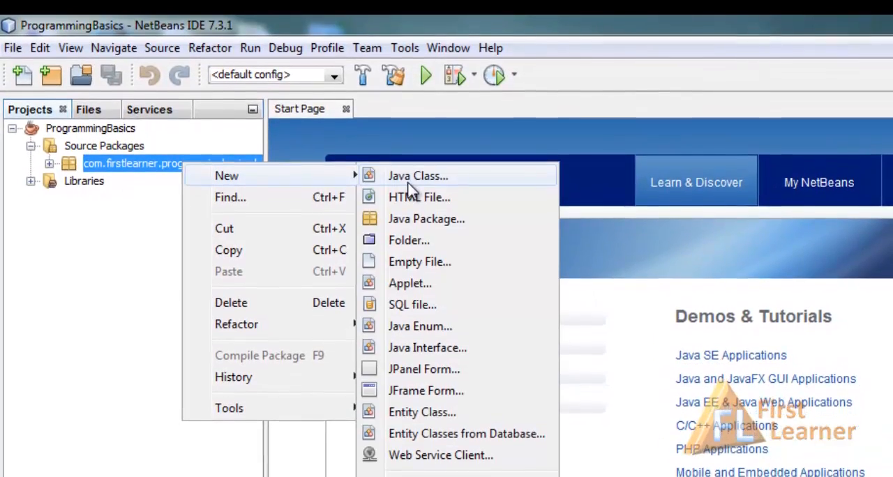
pyautogui.click(416, 176)
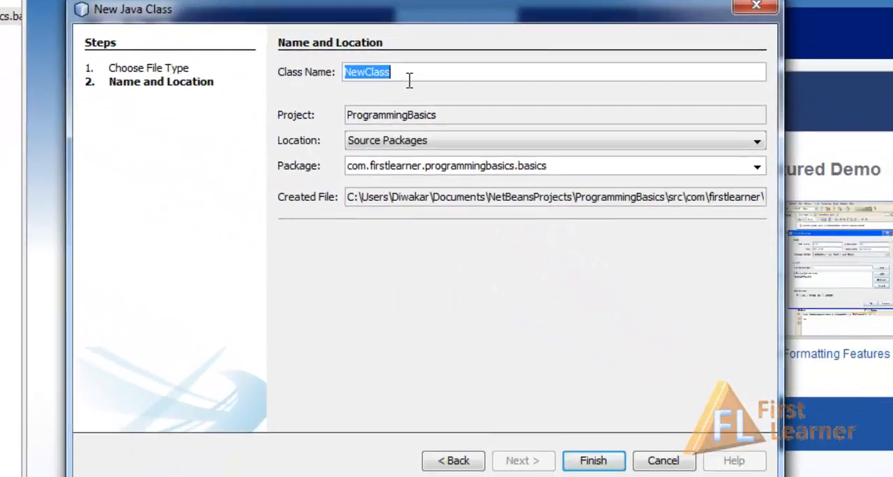
pyautogui.write('TypeConversionD')
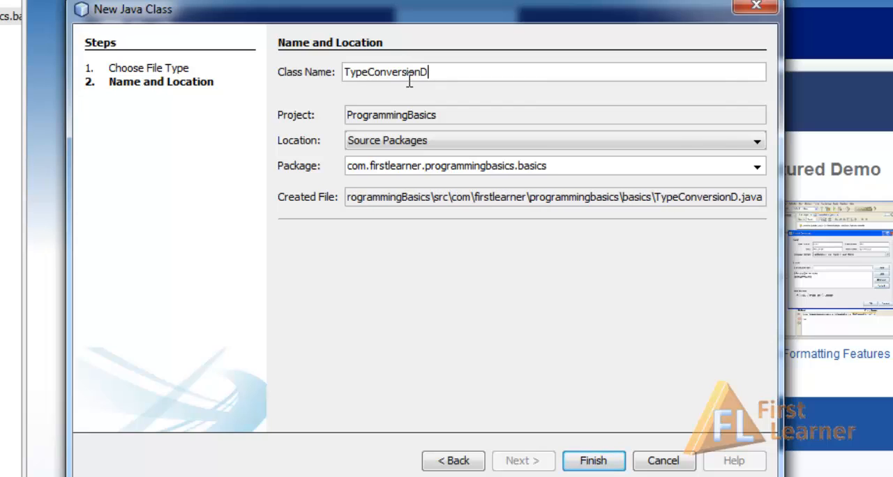
pyautogui.write('emo')
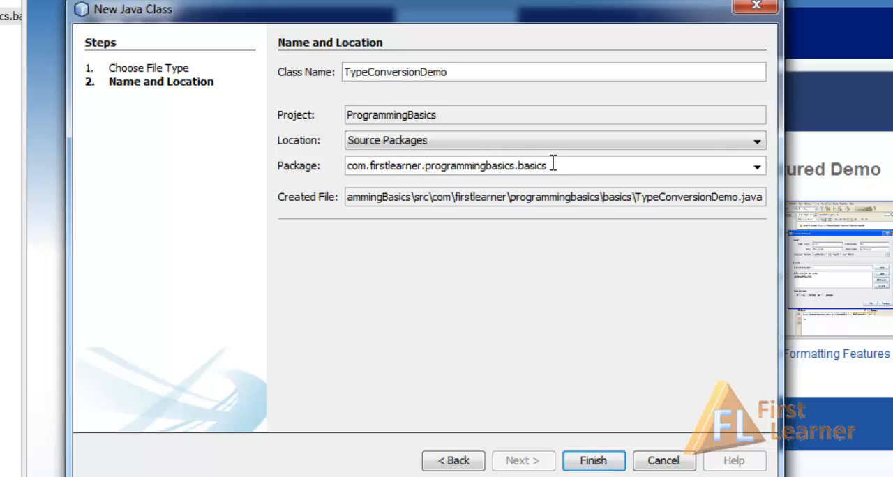
# Change the package to com.firstlearner.programmingbasics.conversion and finish creating the class.
pyautogui.doubleClick(532, 166)
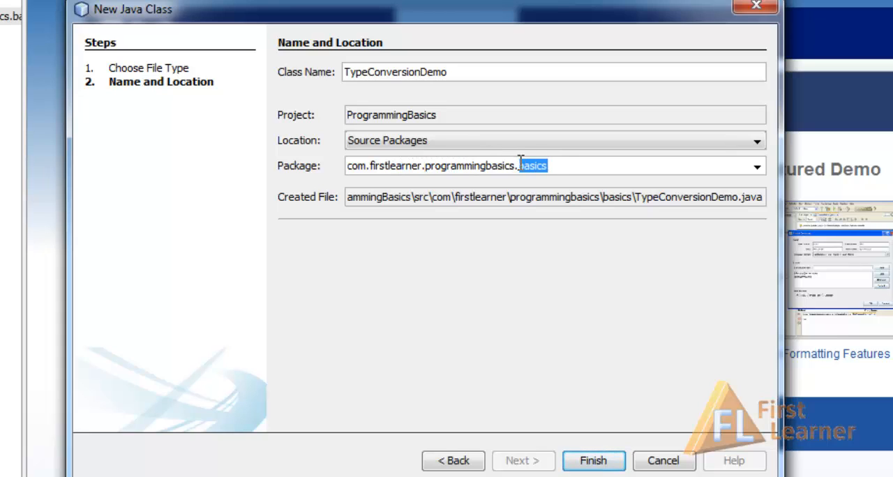
pyautogui.press('Delete')
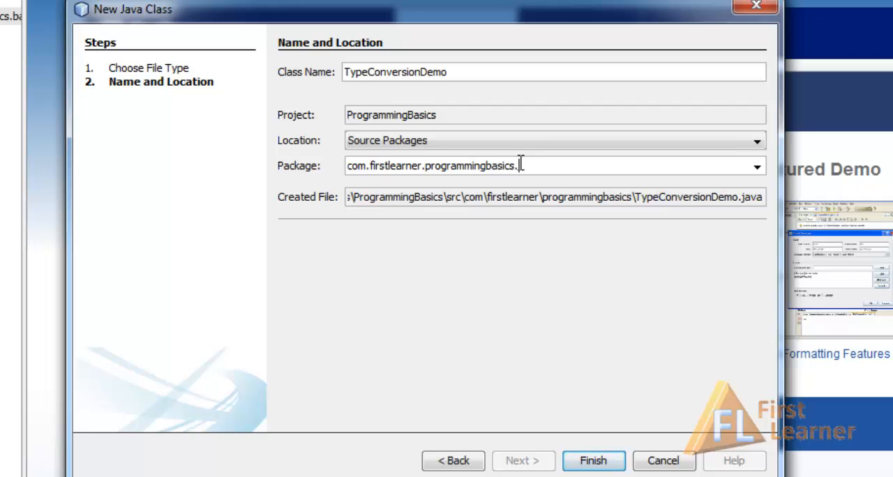
pyautogui.write('convers')
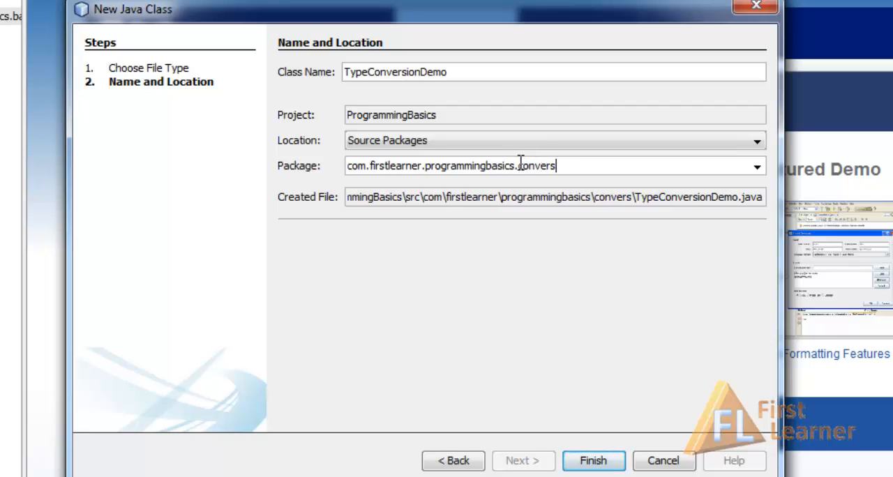
pyautogui.write('ion')
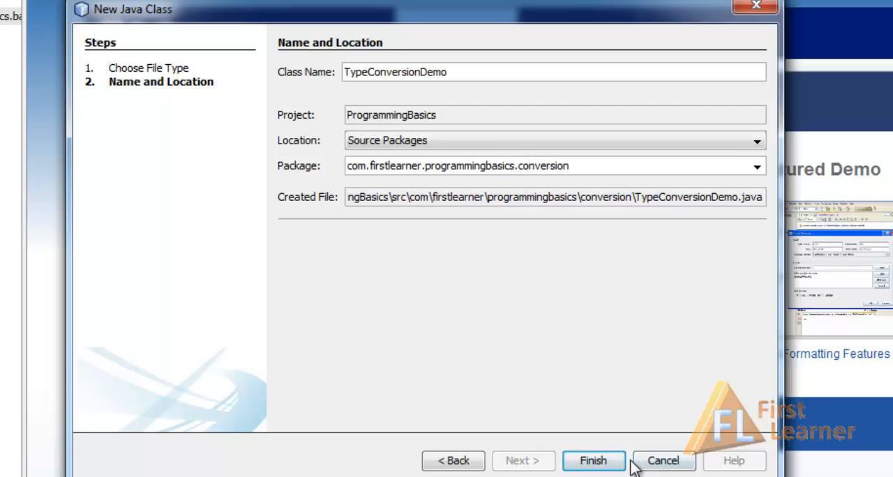
pyautogui.click(593, 461)
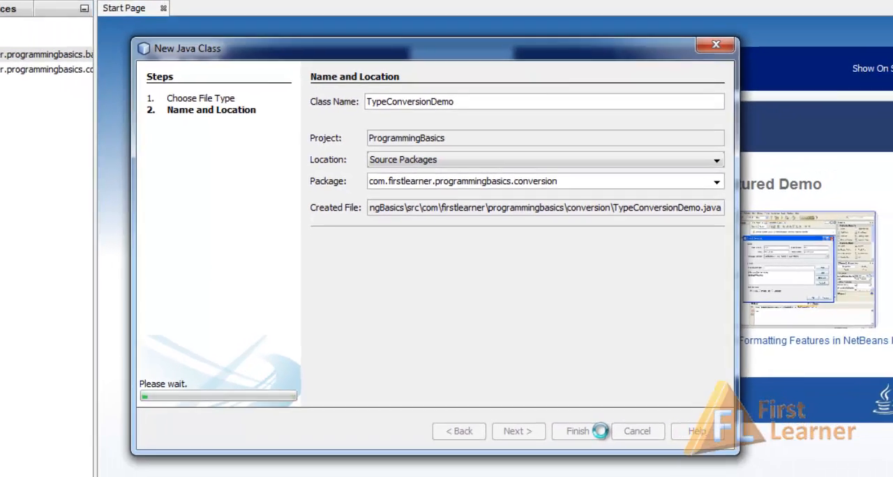
# Place the cursor inside the TypeConversionDemo class body to add a main method.
pyautogui.click(577, 430)
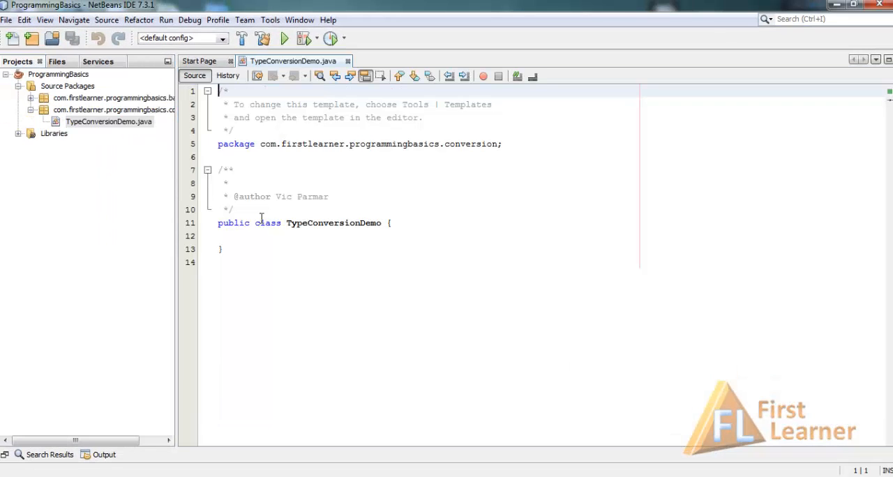
pyautogui.moveTo(218, 223); pyautogui.dragTo(222, 248)
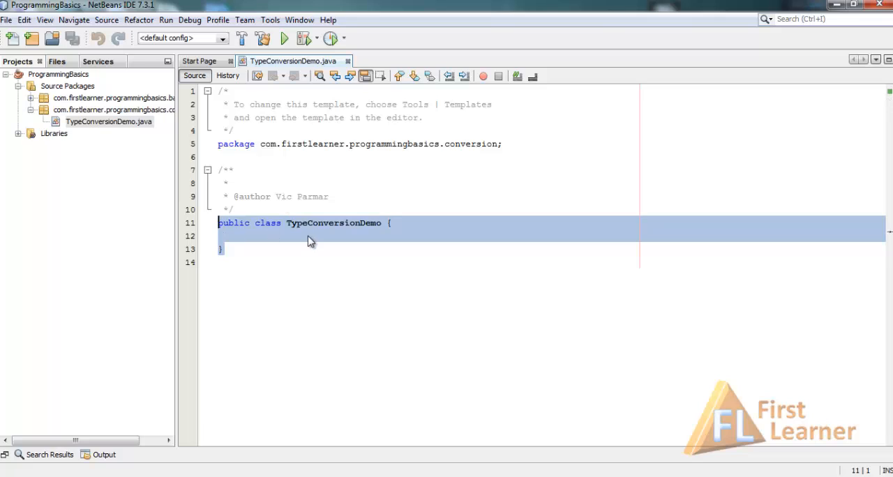
pyautogui.click(310, 236)
pyautogui.write('i')
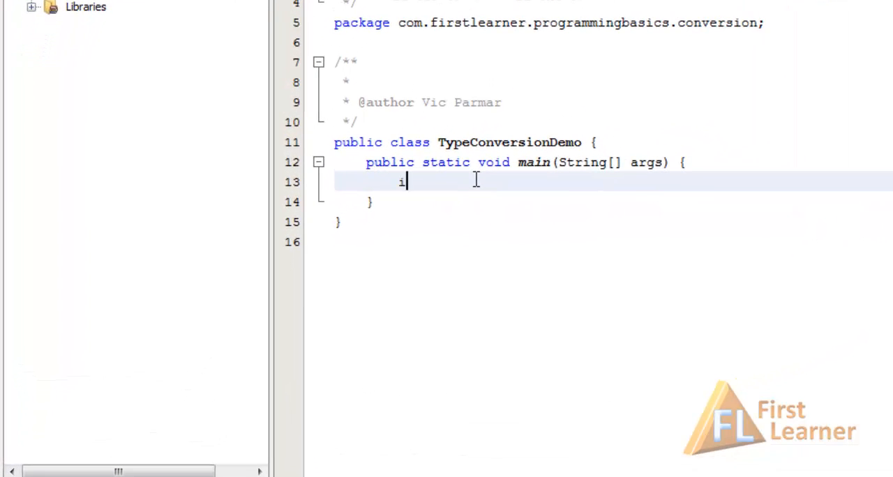
pyautogui.write('nt i;')
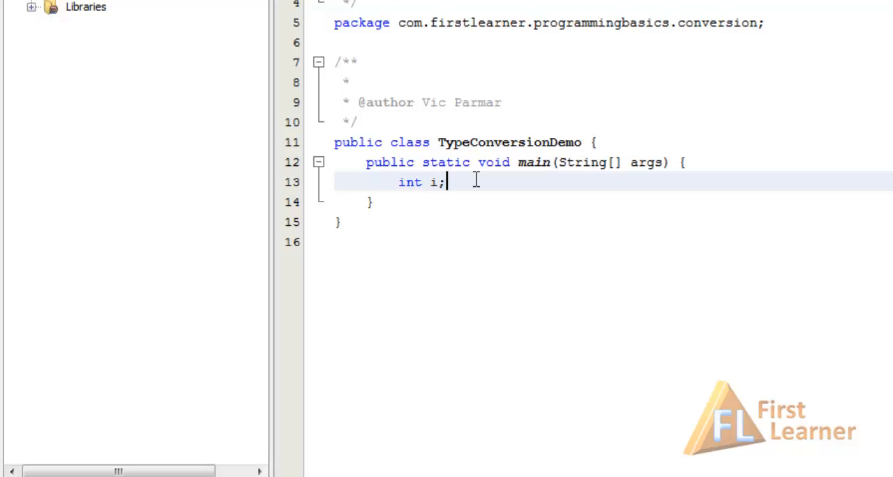
pyautogui.press('enter')
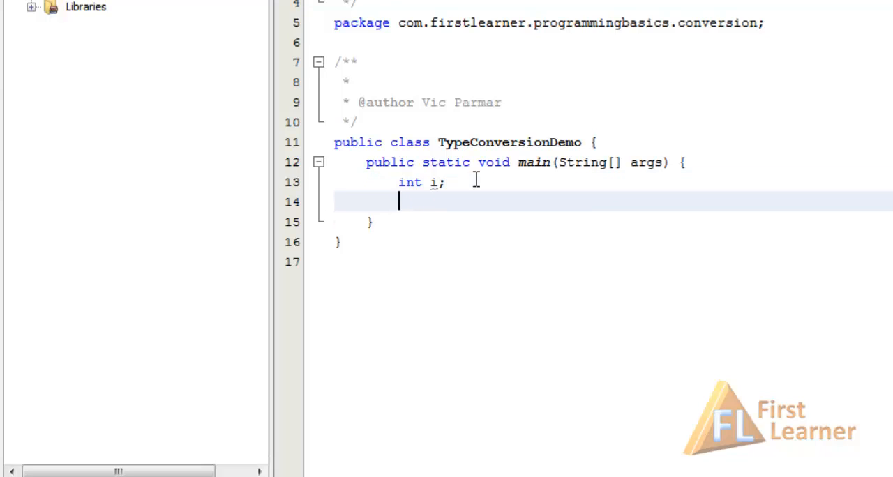
pyautogui.write('i =')
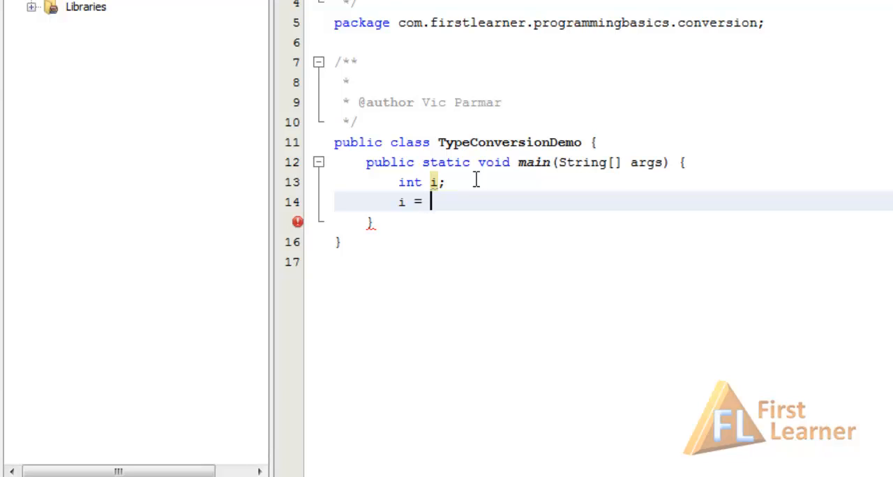
pyautogui.write('"')
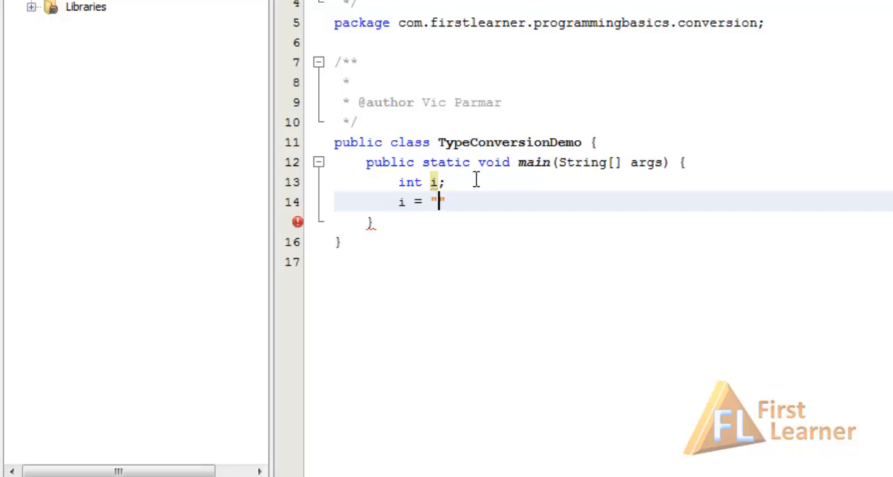
pyautogui.write('F')
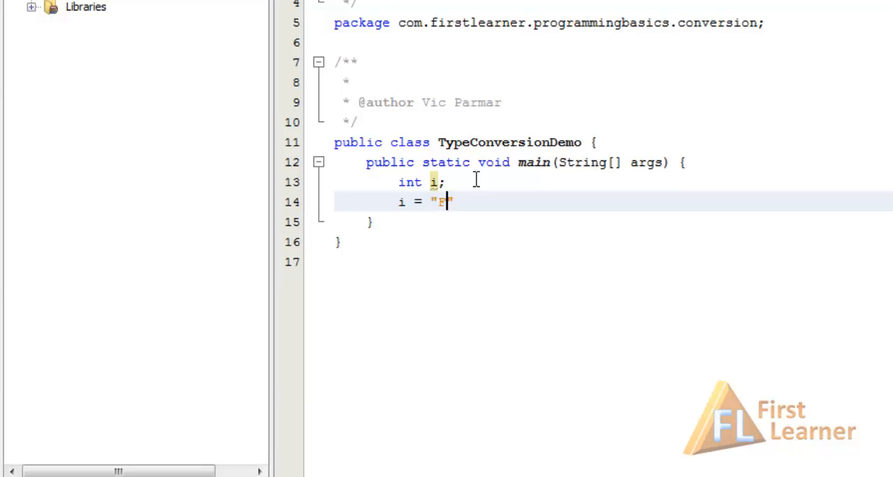
pyautogui.write('irstLear')
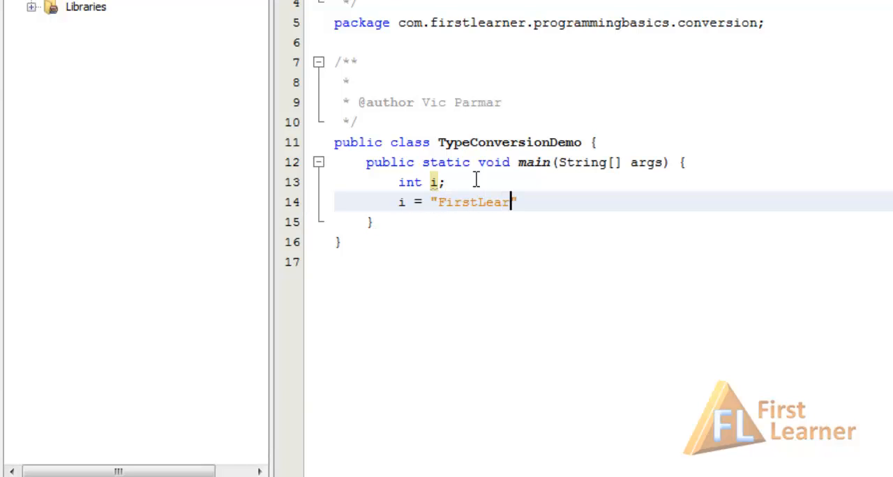
pyautogui.write('ner";')
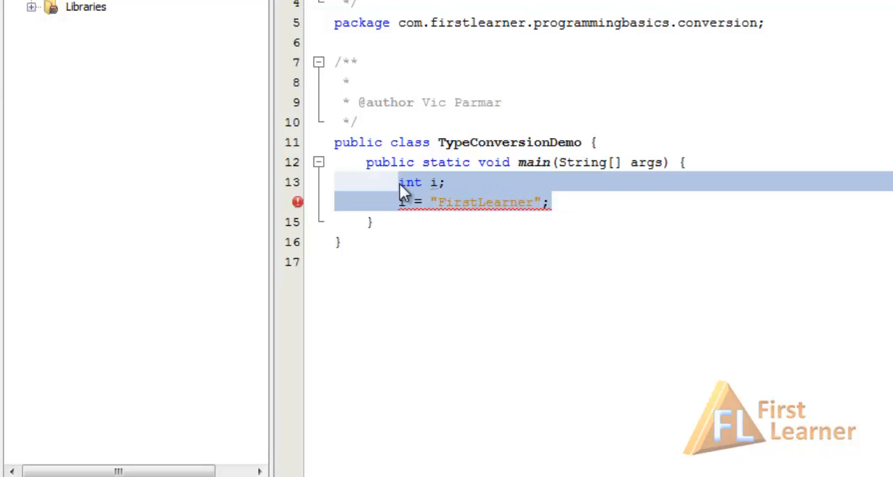
pyautogui.press('Delete')
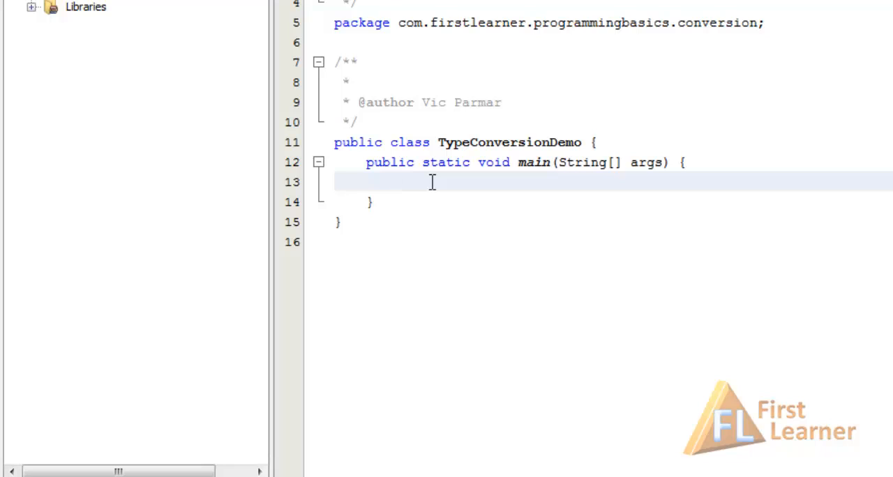
# Declare byte b = 10 and int i, then assign i = b.
pyautogui.write('byte b')
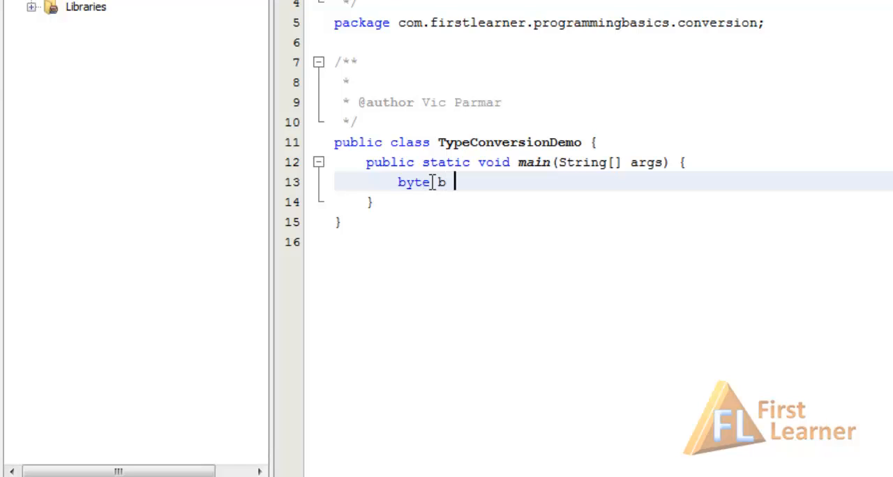
pyautogui.write('= 10;')
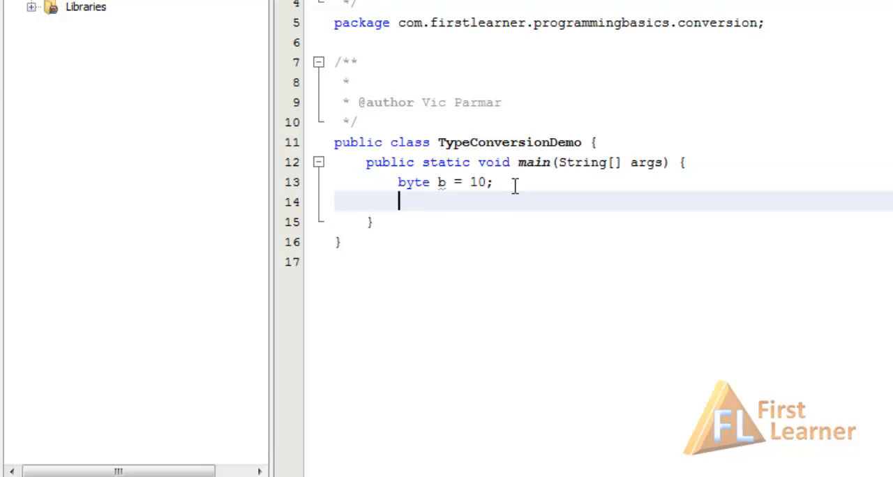
pyautogui.write('int i;')
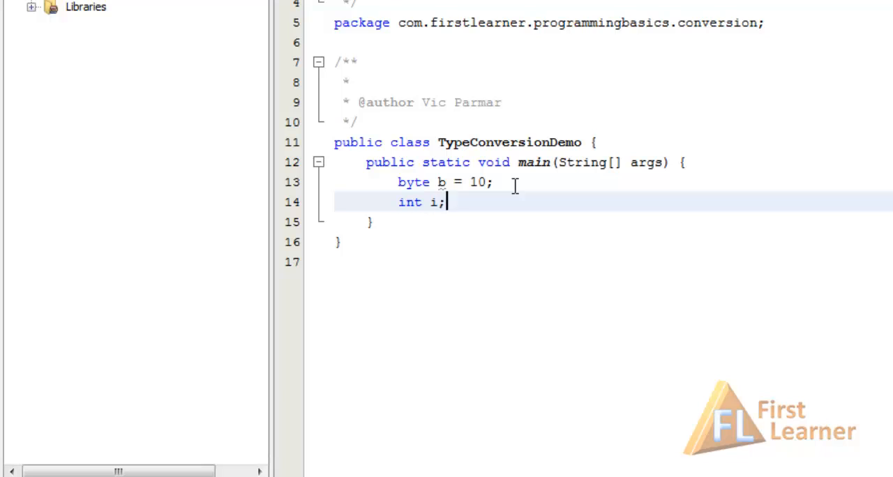
pyautogui.press('enter')
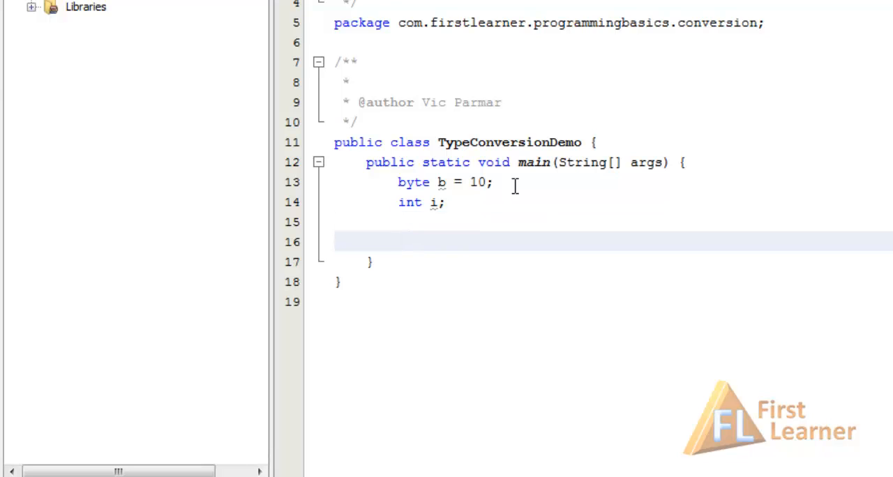
pyautogui.write('i =')
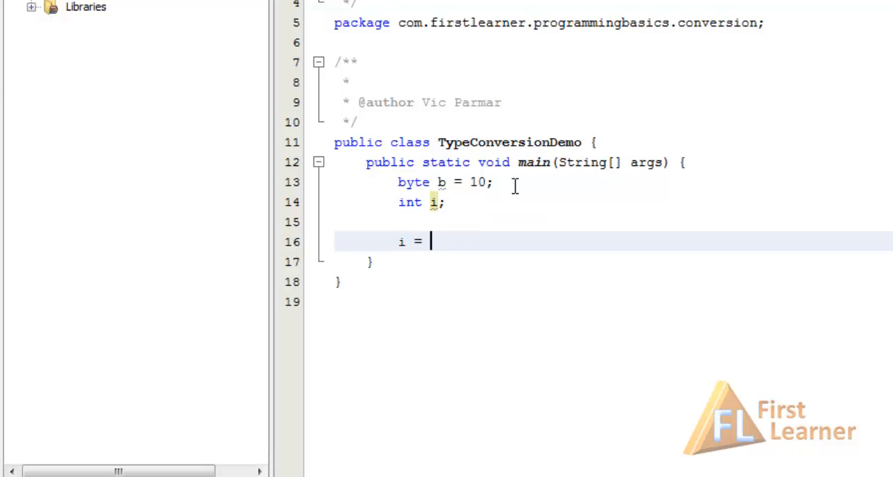
pyautogui.write('b;')
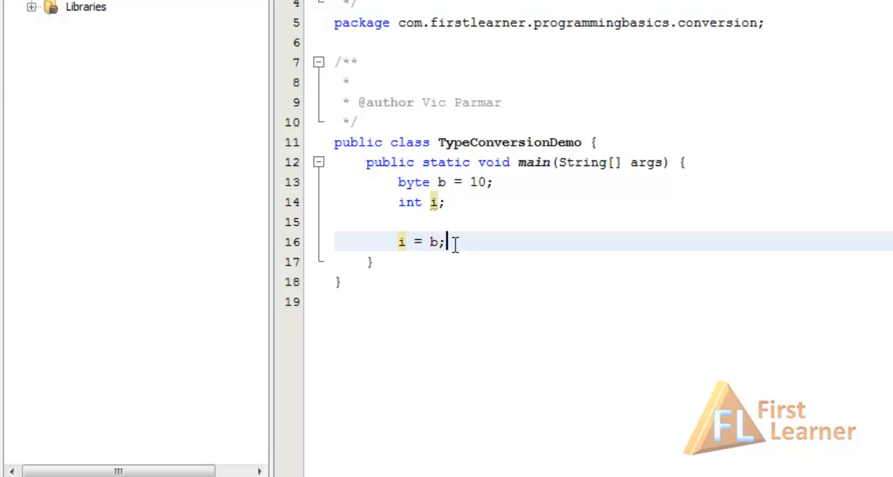
# Print i with System.out.println and begin declaring double d.
pyautogui.write('System.out.println("");')
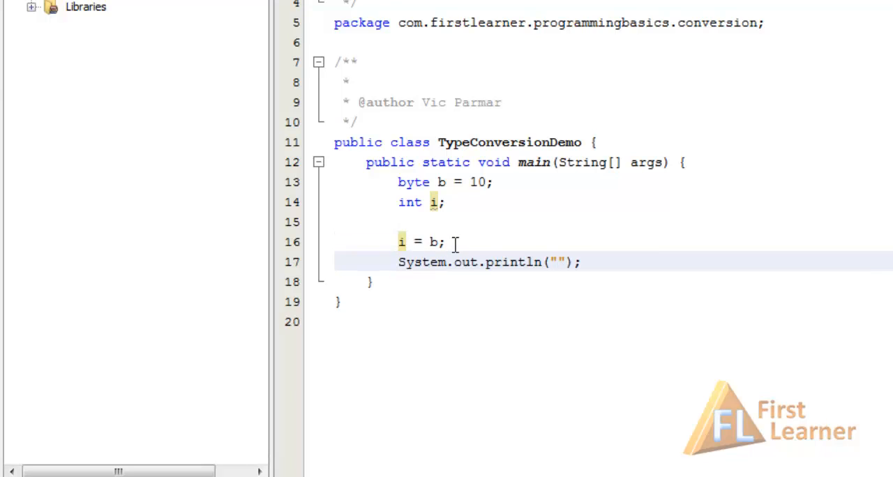
pyautogui.write('i')
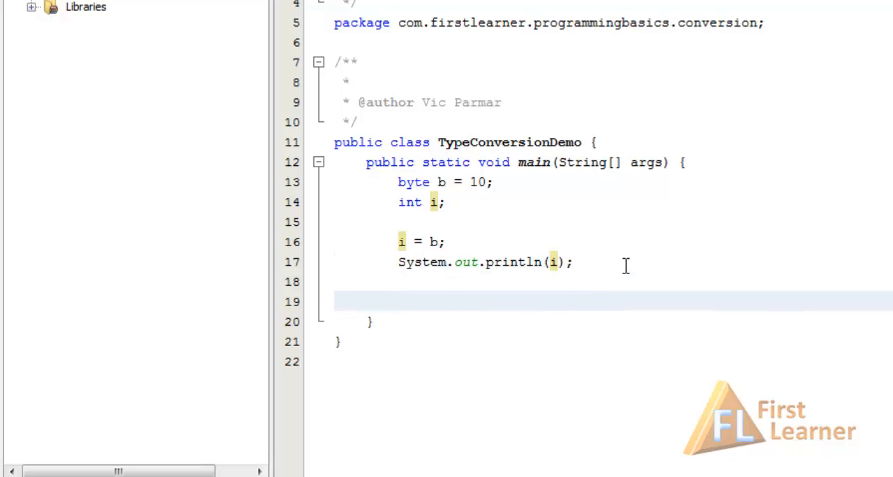
pyautogui.write('double d;')
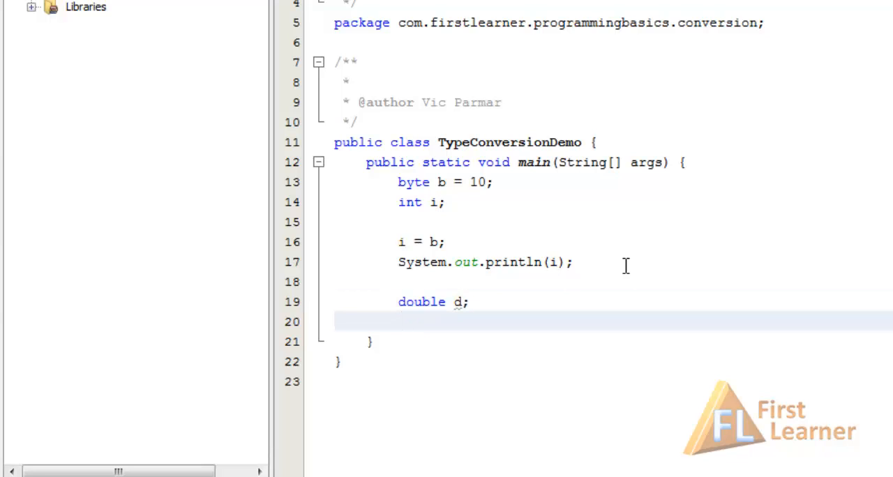
# Assign d = b, print d, and run the file to see 10 and 10.0.
pyautogui.write('d =')
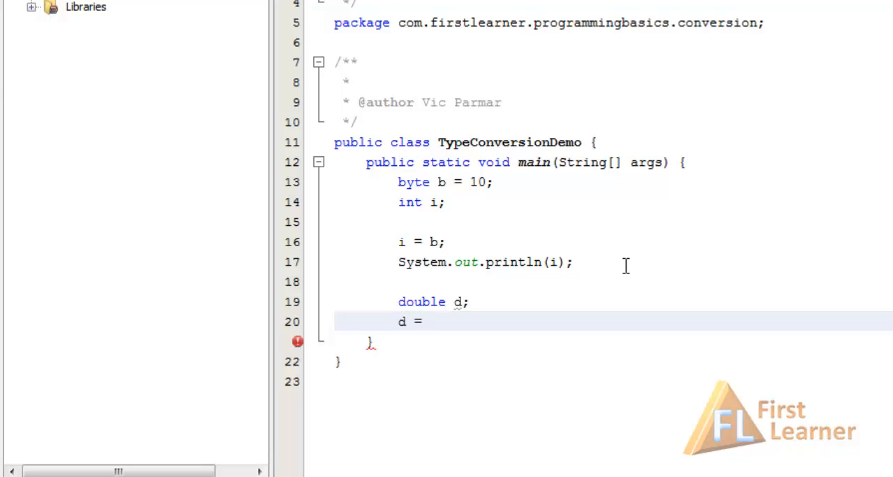
pyautogui.write('b;')
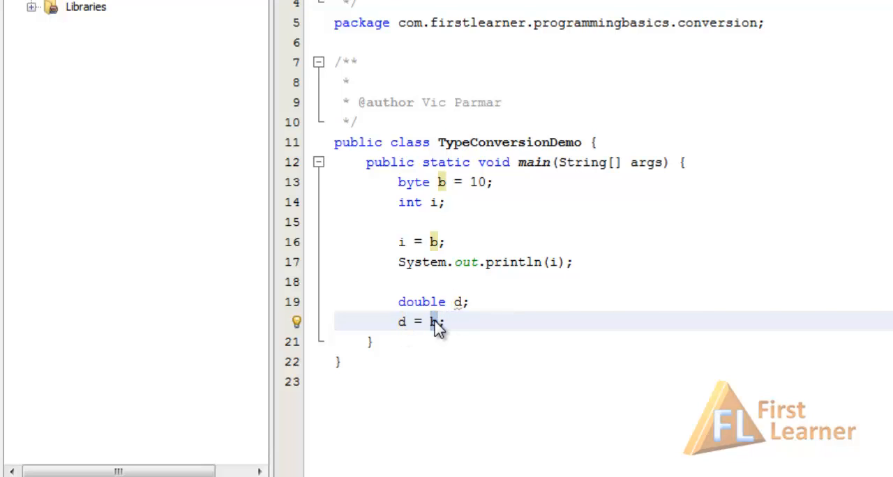
pyautogui.click(433, 321)
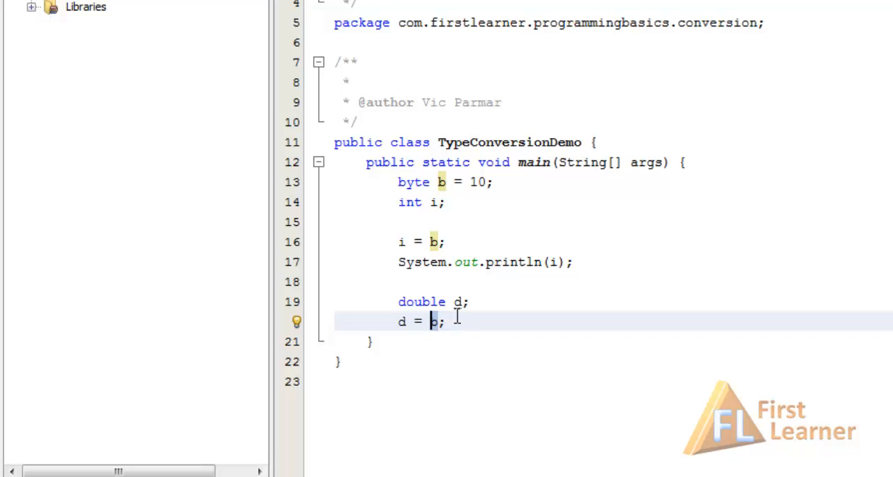
pyautogui.write('so')
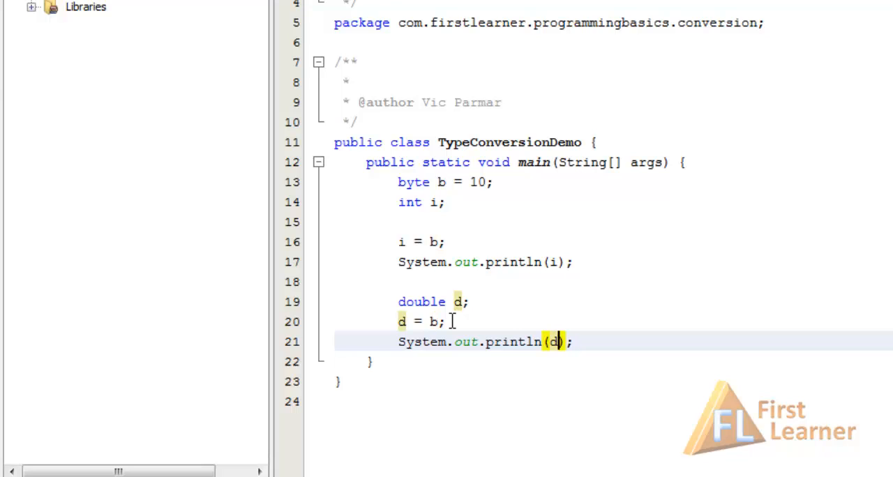
pyautogui.press('F6')
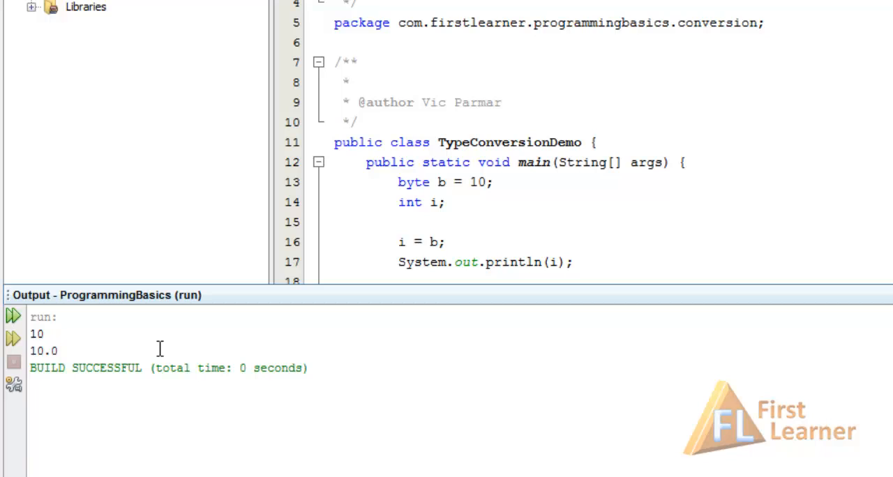
pyautogui.moveTo(62, 351)
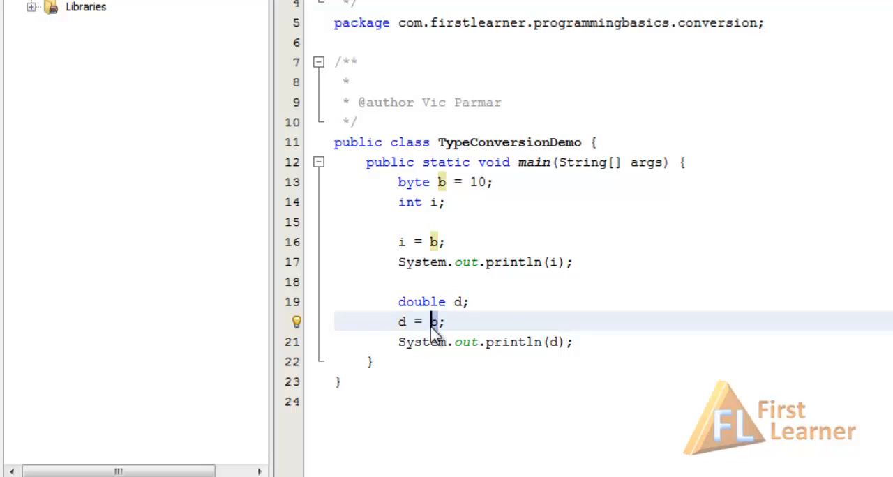
# Position the cursor at the end of the println(d) line to select the demo statements.
pyautogui.click(592, 342)
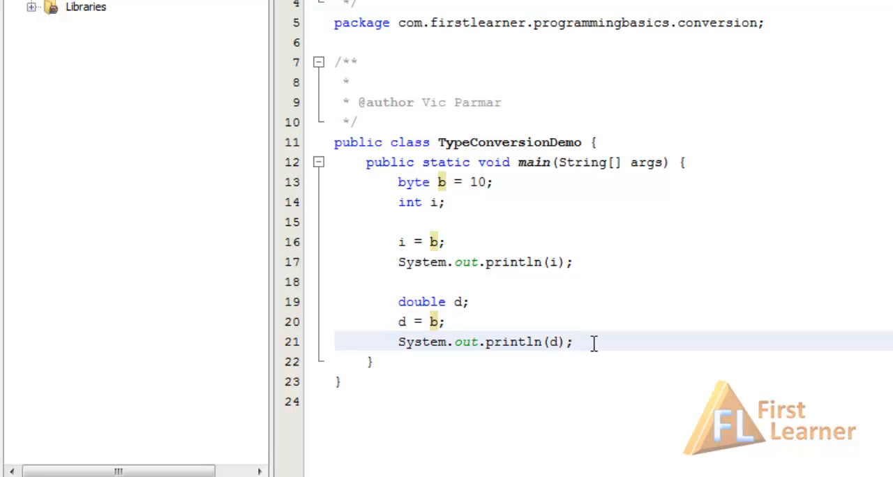
pyautogui.click(574, 342)
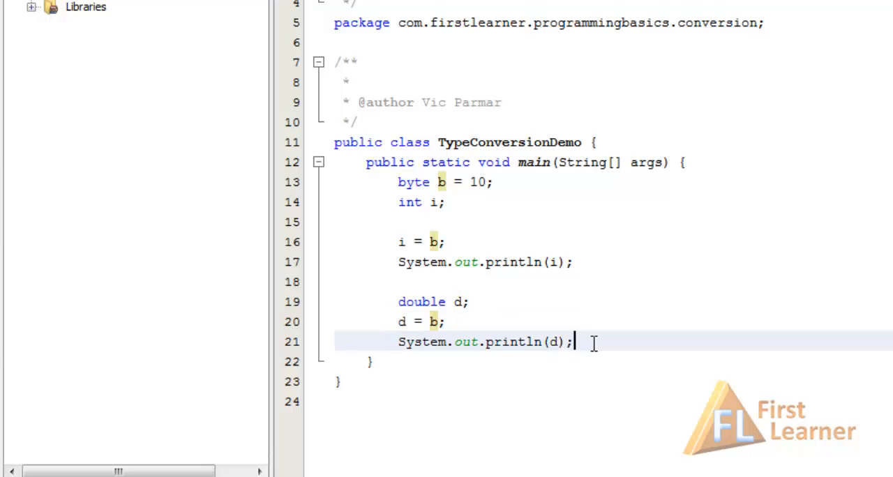
pyautogui.click(446, 321)
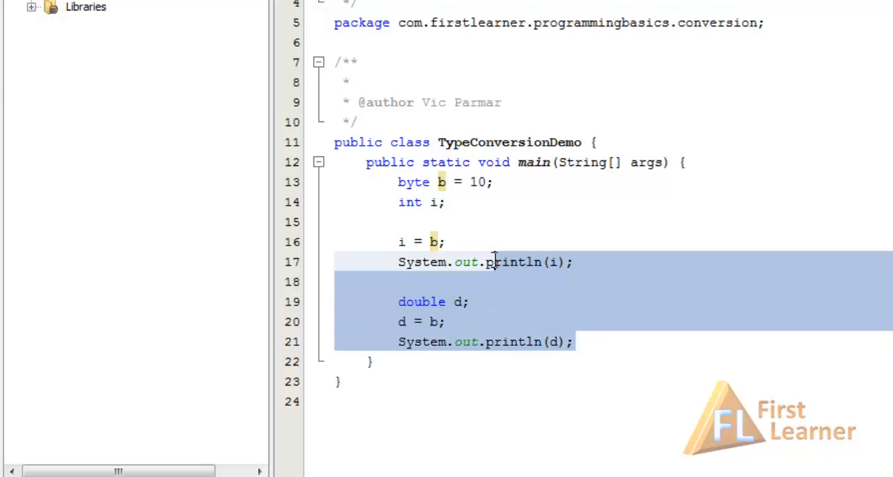
# Delete the byte, int and double statements from main.
pyautogui.press('Delete')
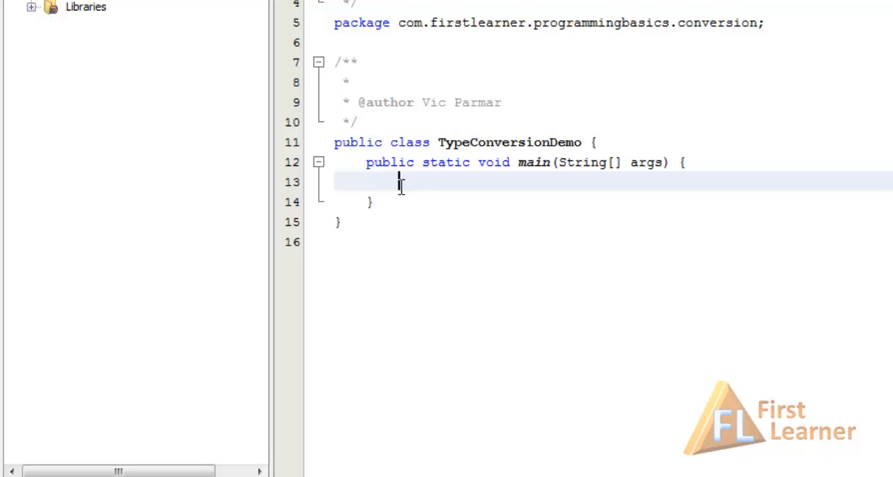
pyautogui.moveTo(399, 182)
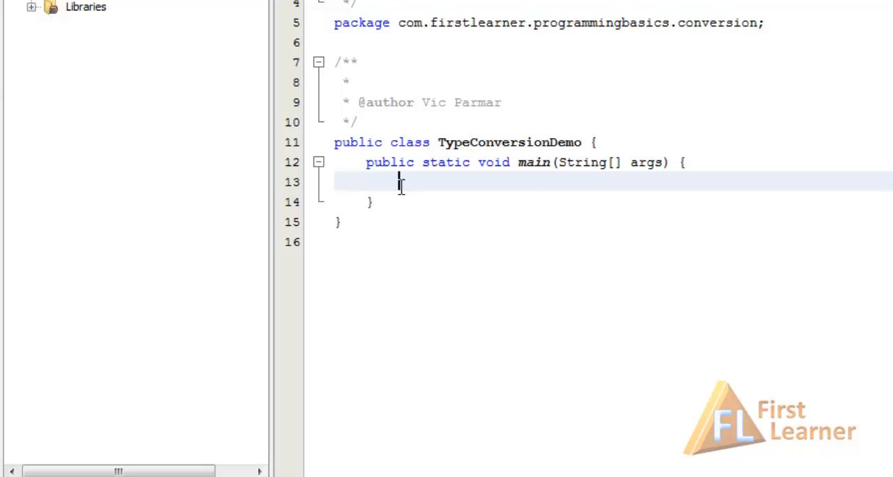
# Declare double d = 125.89.
pyautogui.write('dou')
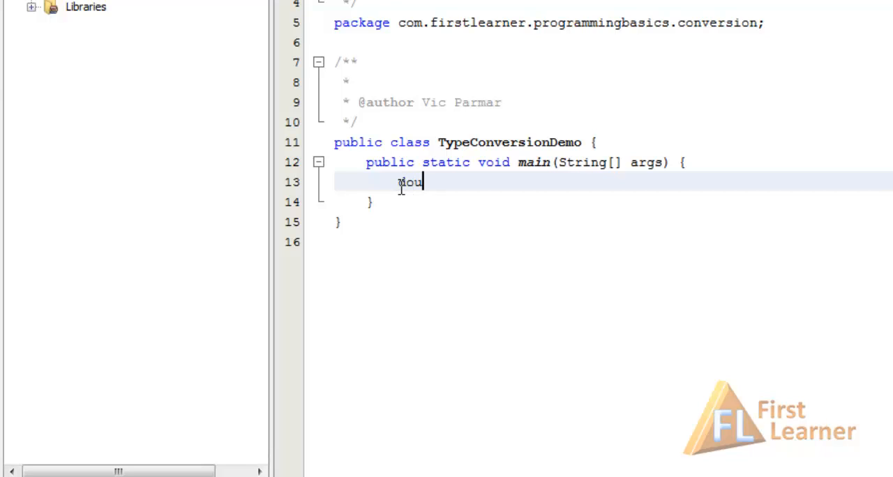
pyautogui.write('ble d =')
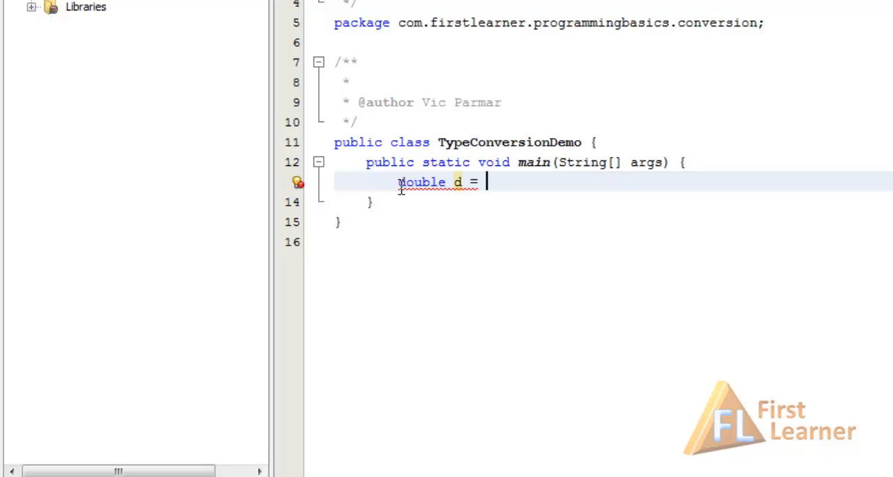
pyautogui.write('125.')
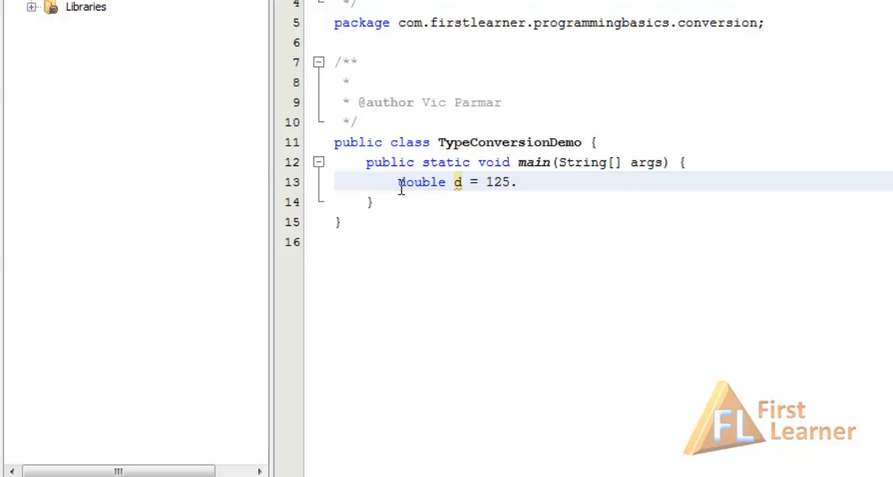
pyautogui.write('89;')
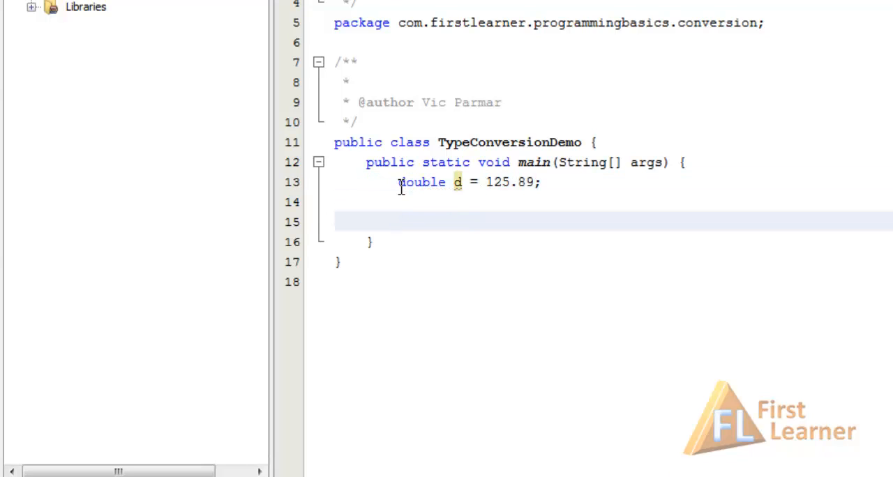
# Write int i = d;, see the error, and remove d from the assignment.
pyautogui.write('int i')
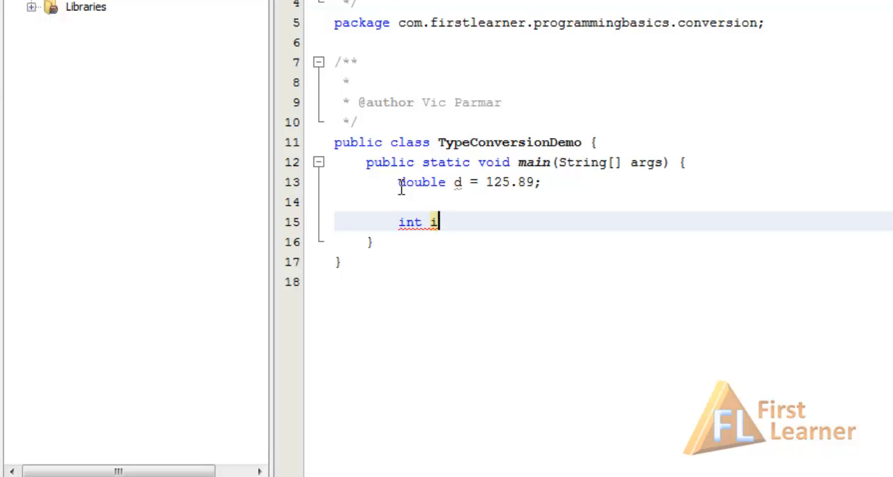
pyautogui.write('= d;')
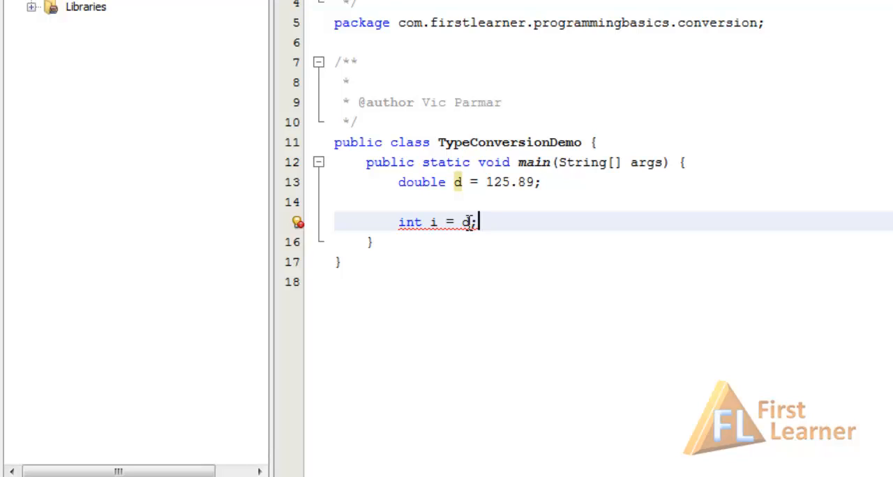
pyautogui.press('Backspace')
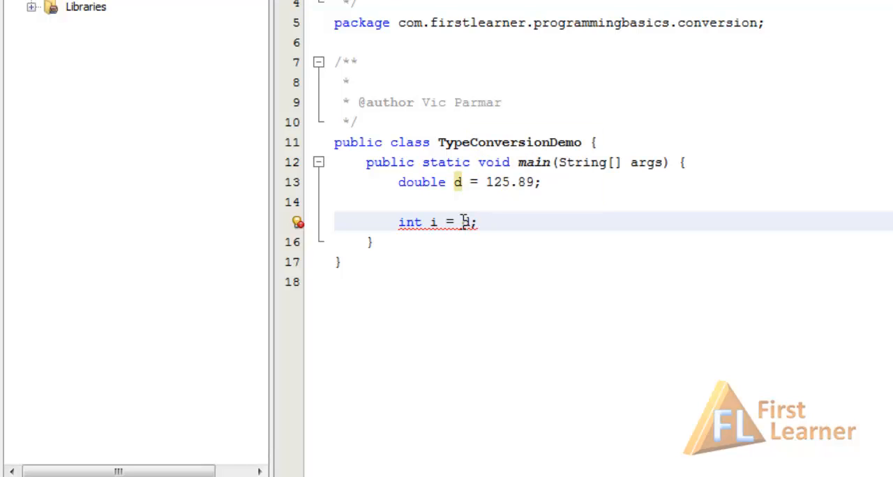
# Assign int i = (int) d, print i via sout, and run to see 125.
pyautogui.write('d')
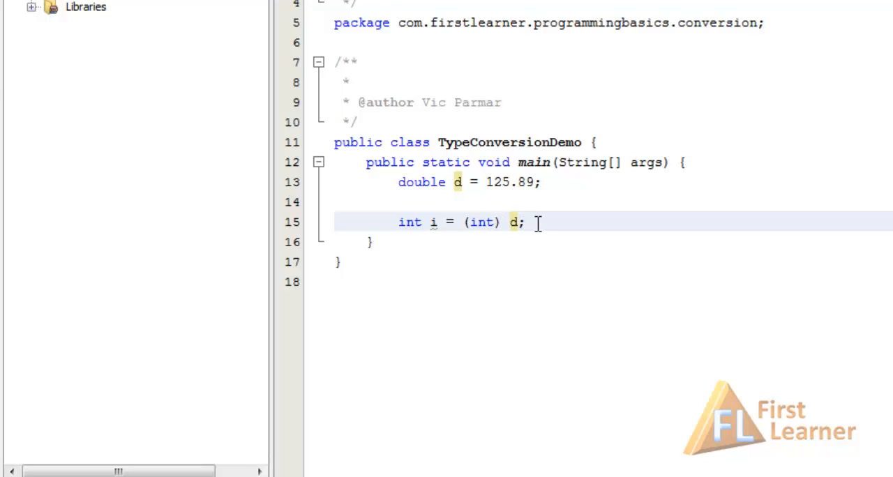
pyautogui.write('sou')
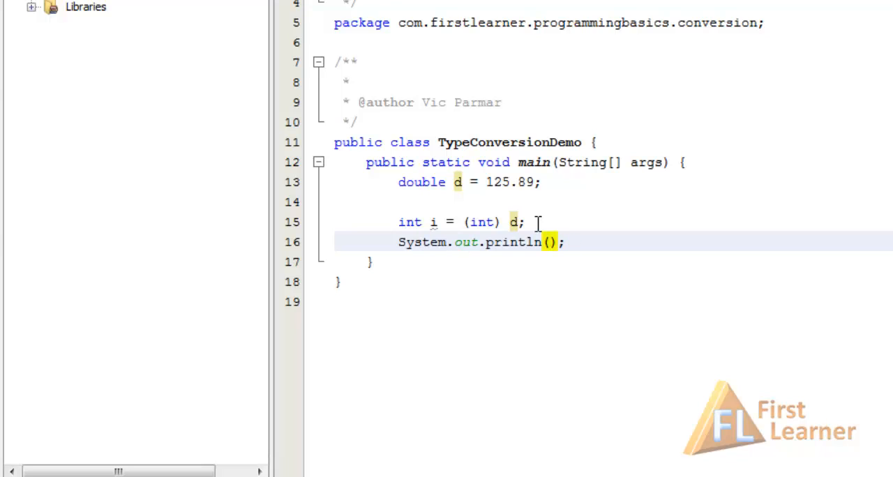
pyautogui.write('i')
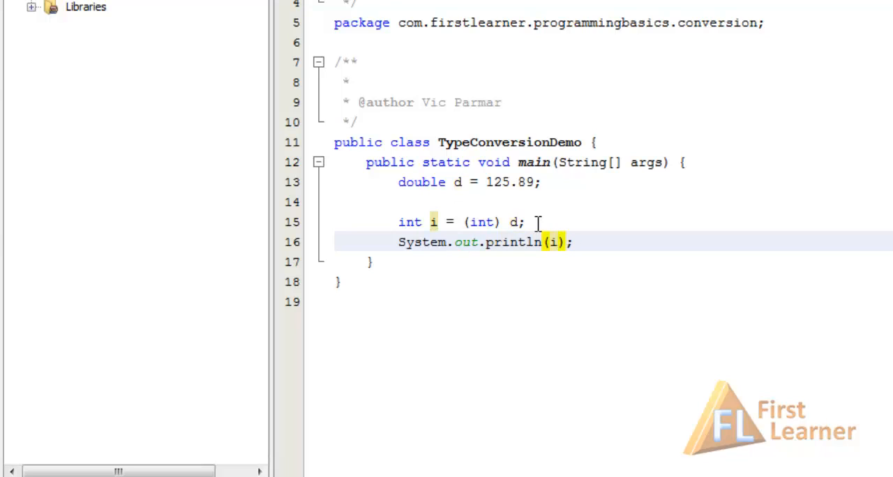
pyautogui.click(558, 243)
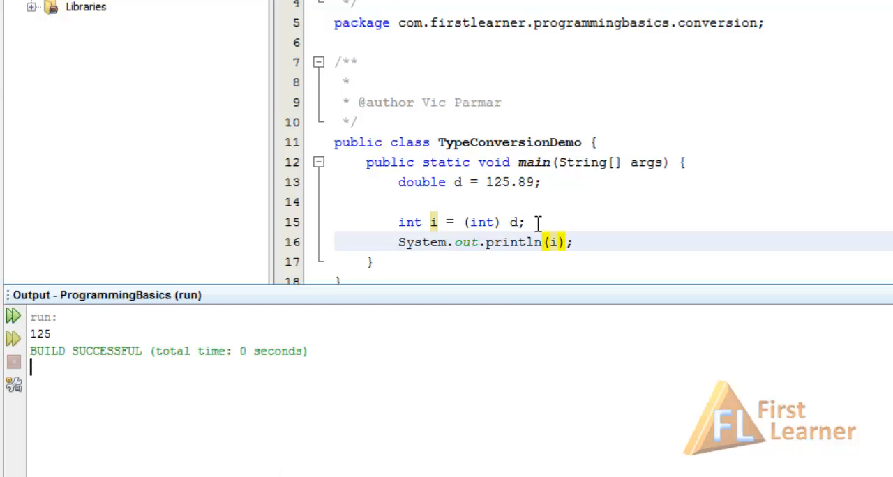
# Highlight the printed value 125 in the Output window.
pyautogui.doubleClick(39, 334)
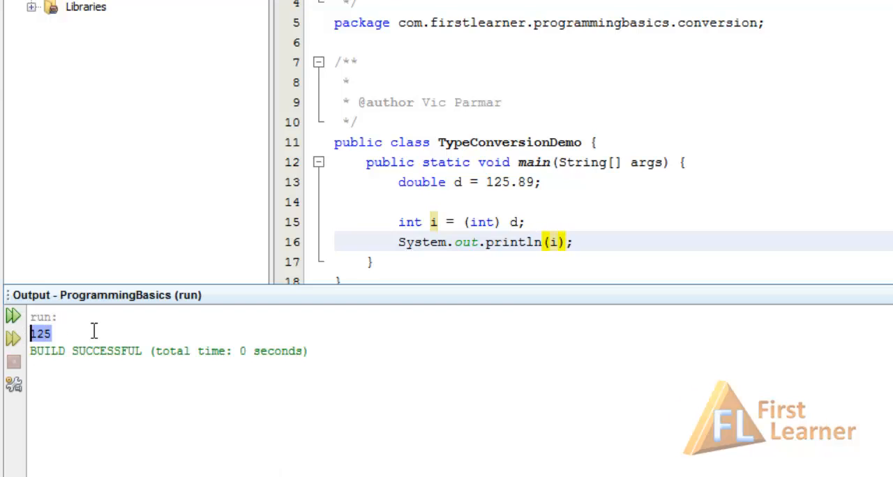
pyautogui.moveTo(495, 182)
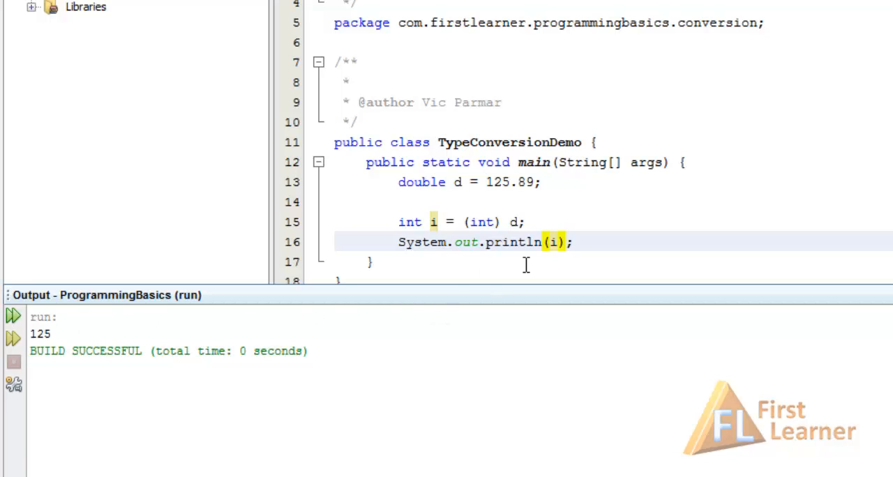
pyautogui.moveTo(497, 284)
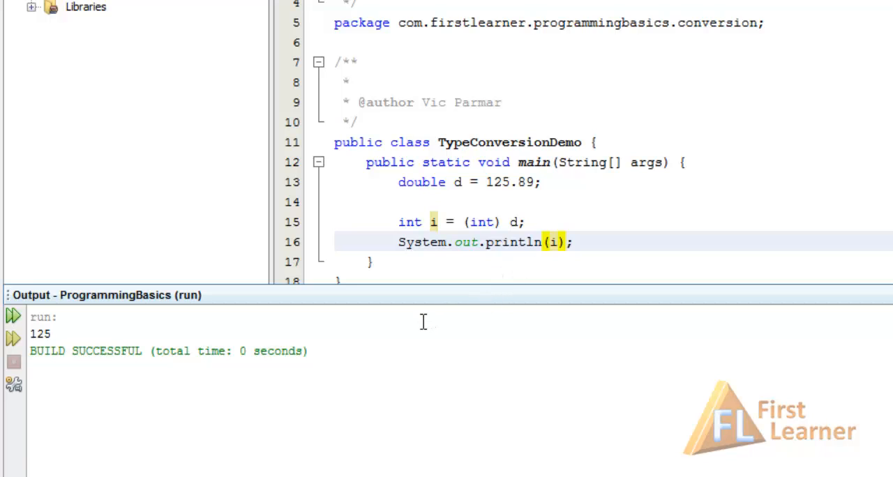
pyautogui.moveTo(407, 332)
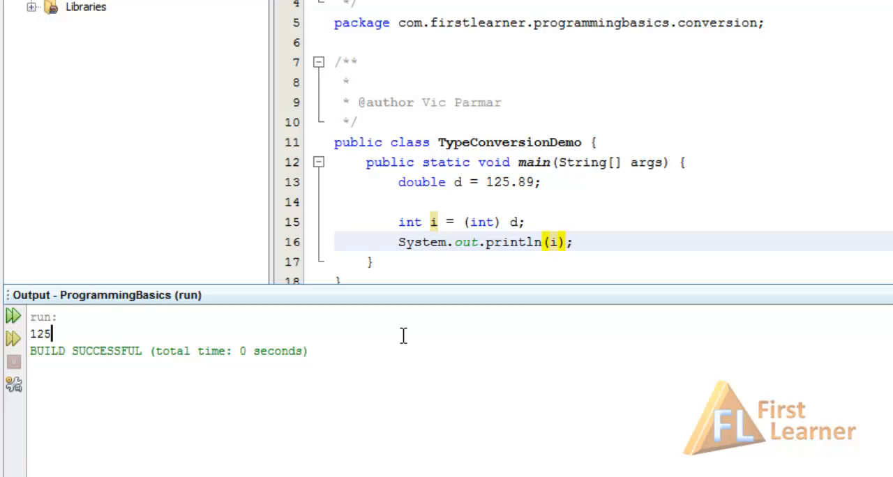
pyautogui.moveTo(503, 274)
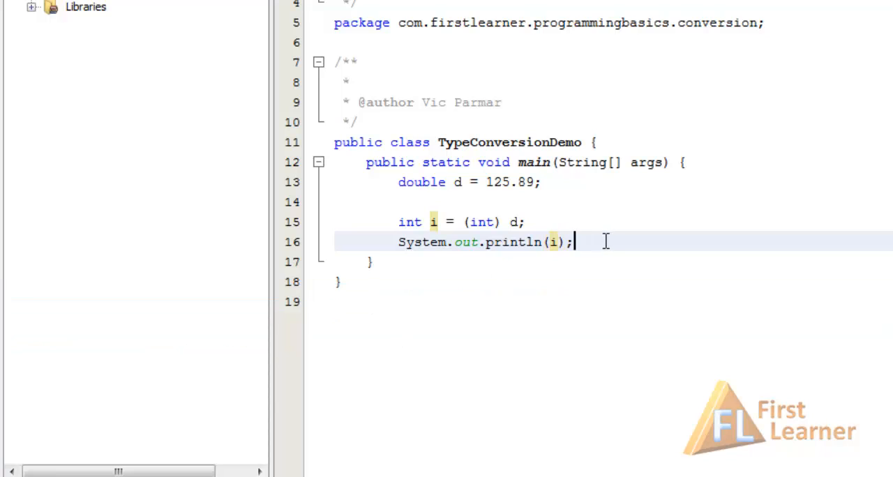
# Declare float f = 345.67f on a new line.
pyautogui.press('Enter')
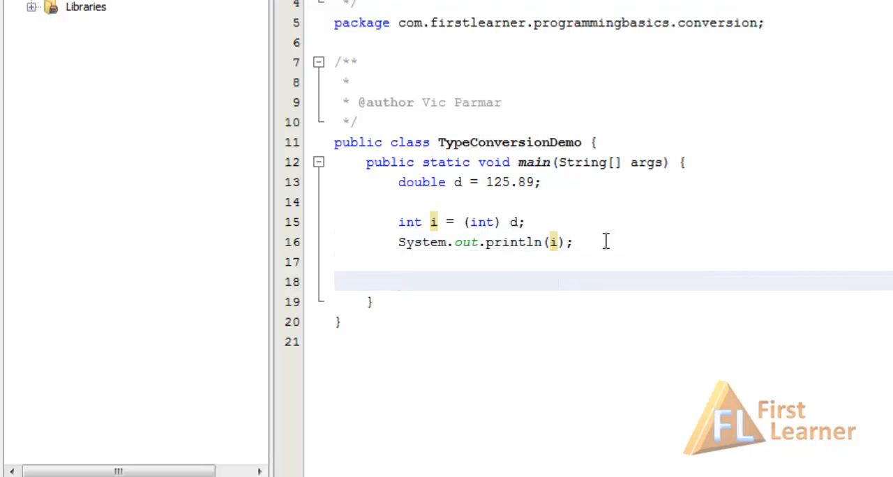
pyautogui.write('float f =')
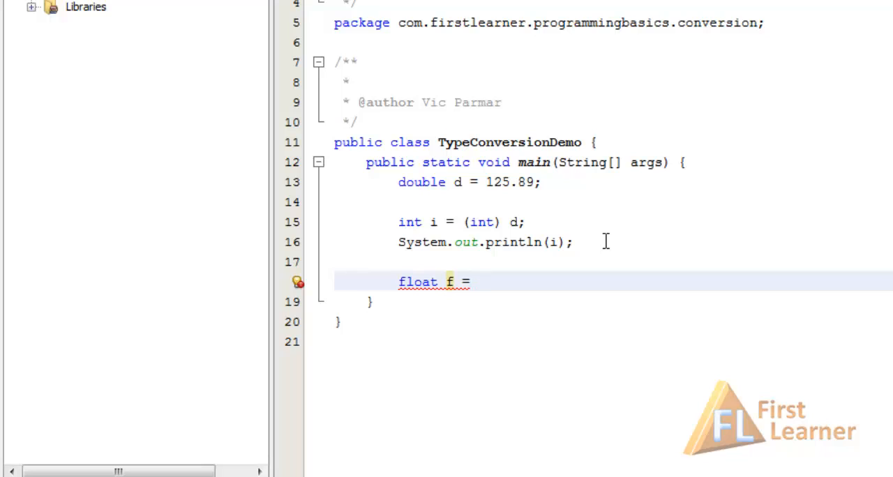
pyautogui.write('345.')
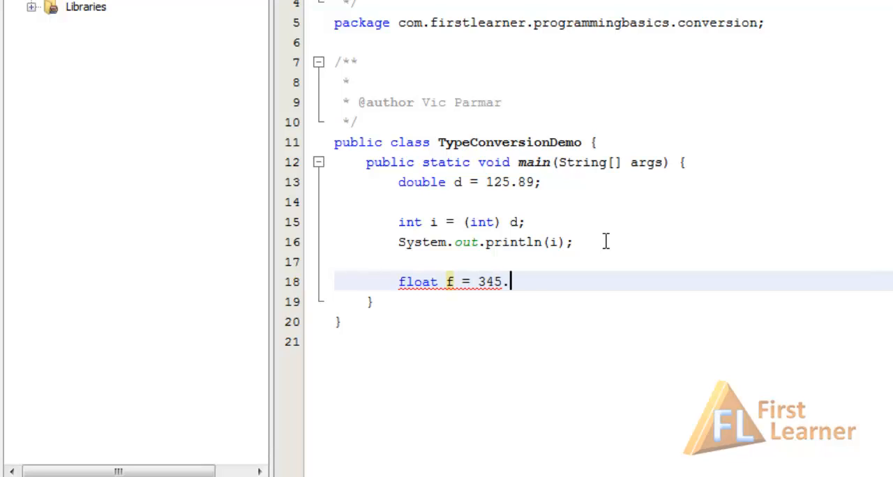
pyautogui.write('67;')
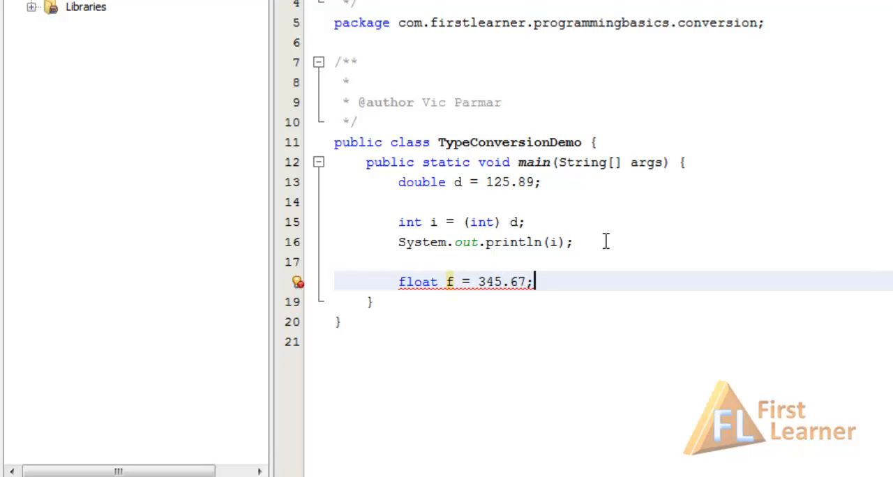
pyautogui.moveTo(579, 268)
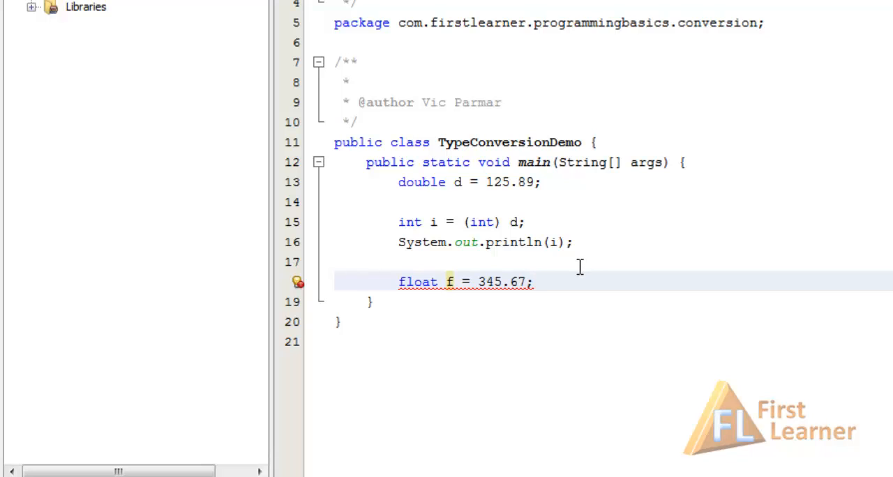
pyautogui.write('f')
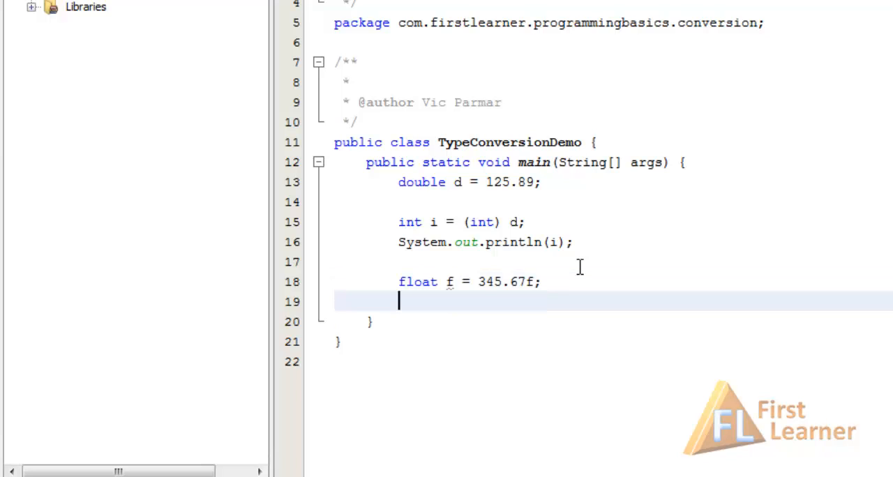
# Assign i = (int) f using completion for int, and start printing i.
pyautogui.write('i = f')
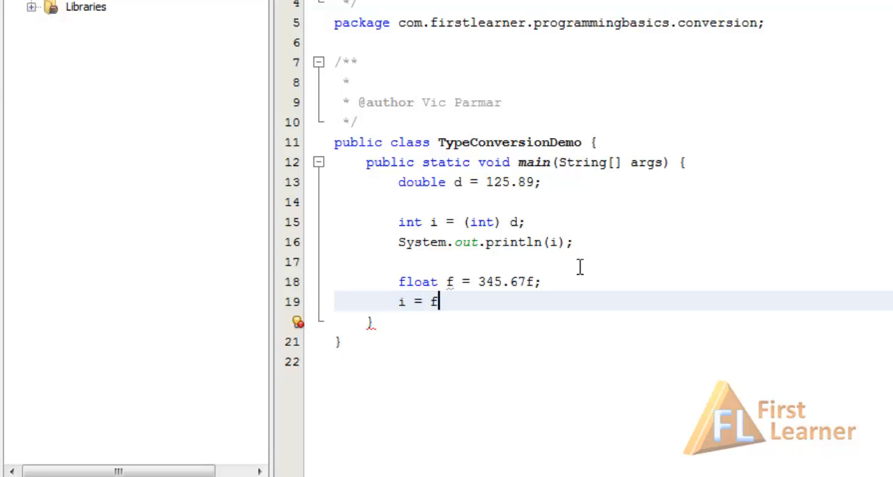
pyautogui.write(';')
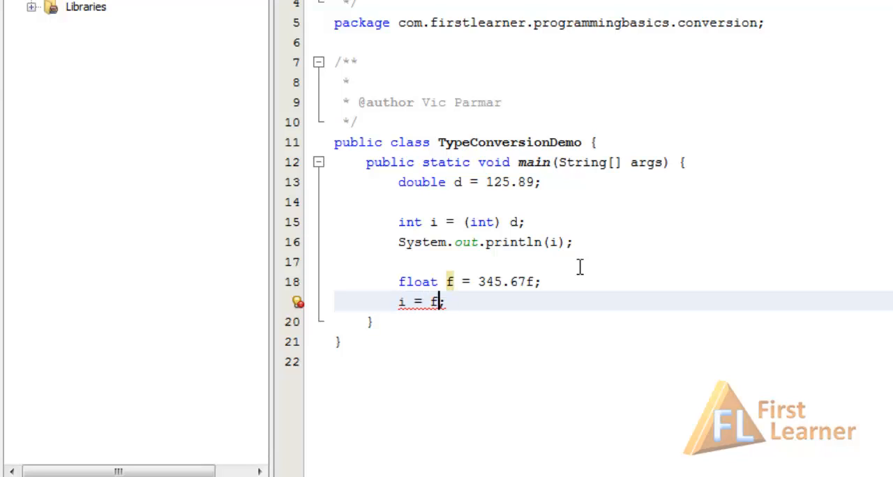
pyautogui.write('()')
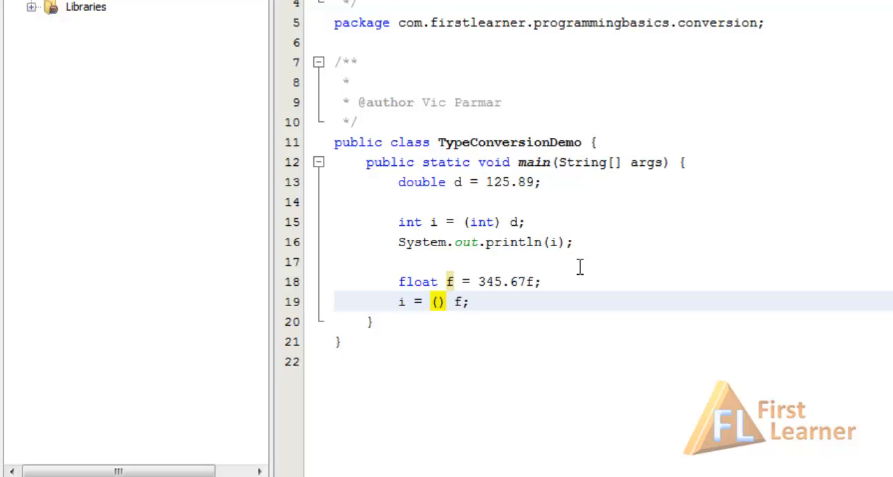
pyautogui.write('in')
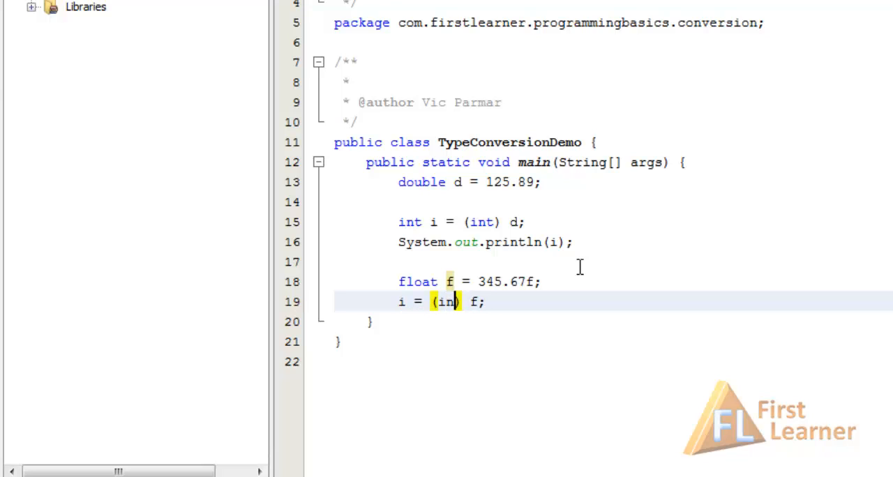
pyautogui.press('Enter')
pyautogui.write('System.out.println();')
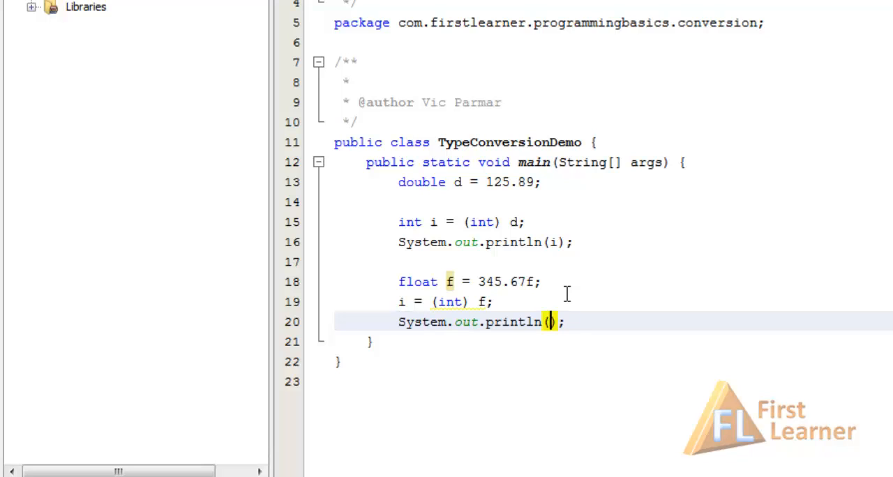
pyautogui.write('i')
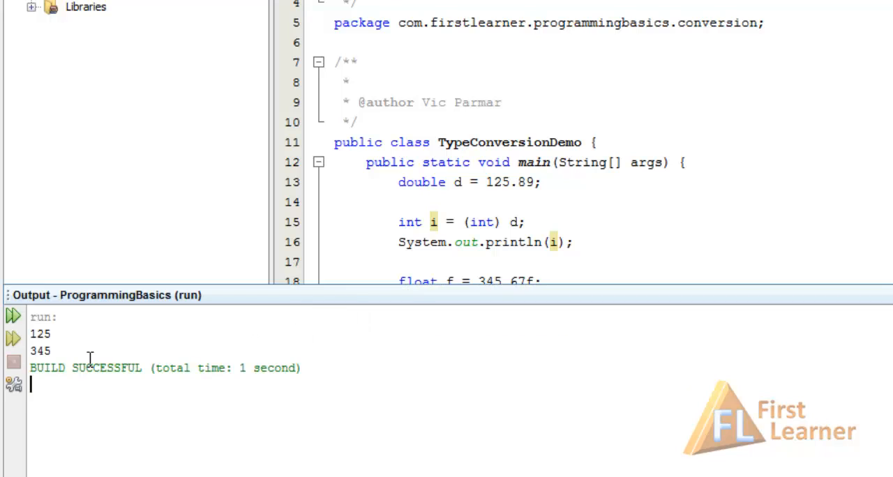
# Review the 125 and 345 output, then select the casting statements in main for removal.
pyautogui.doubleClick(39, 351)
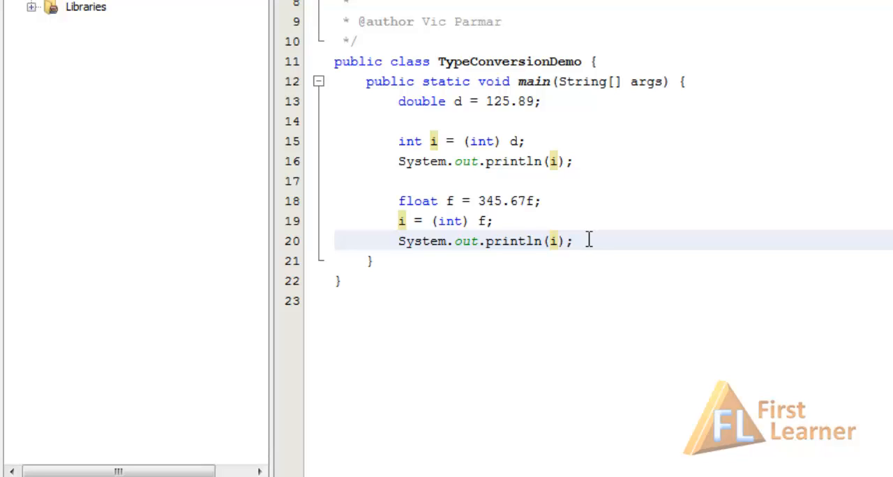
pyautogui.click(575, 240)
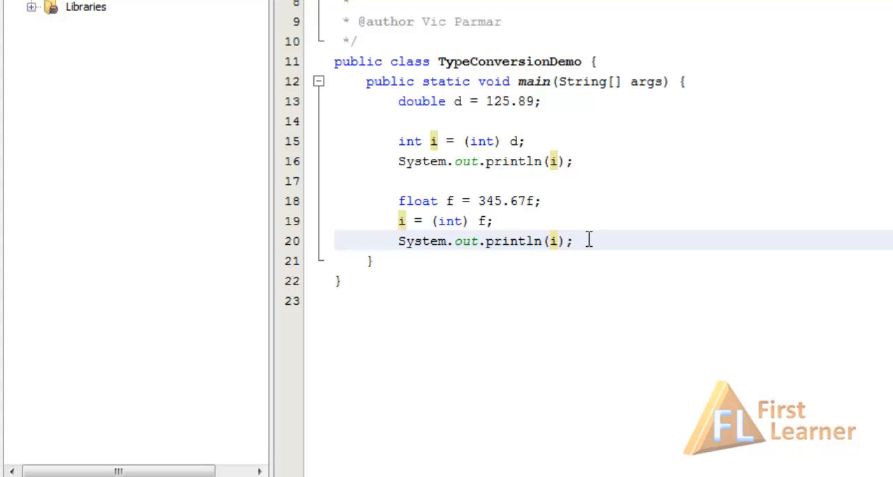
pyautogui.moveTo(572, 240); pyautogui.dragTo(405, 100)
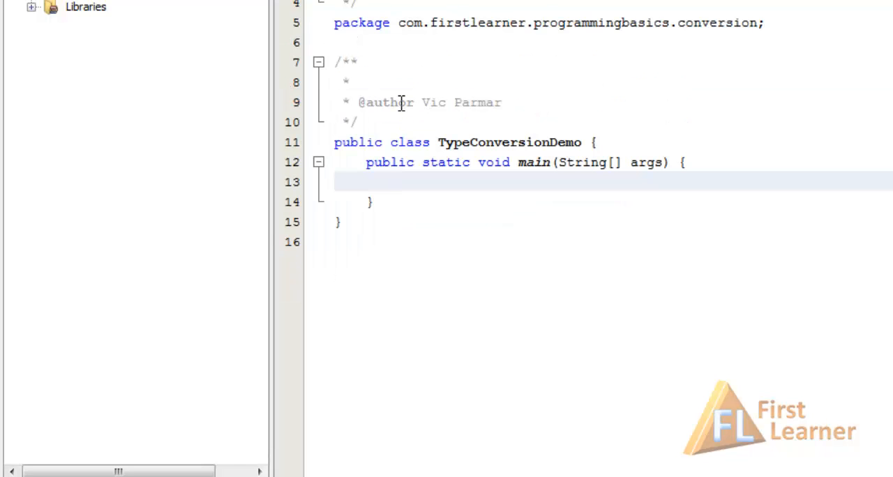
# Paste the byte overflow demo with originalValue = 127, (byte) casts, increment and println calls into main.
pyautogui.click(400, 182)
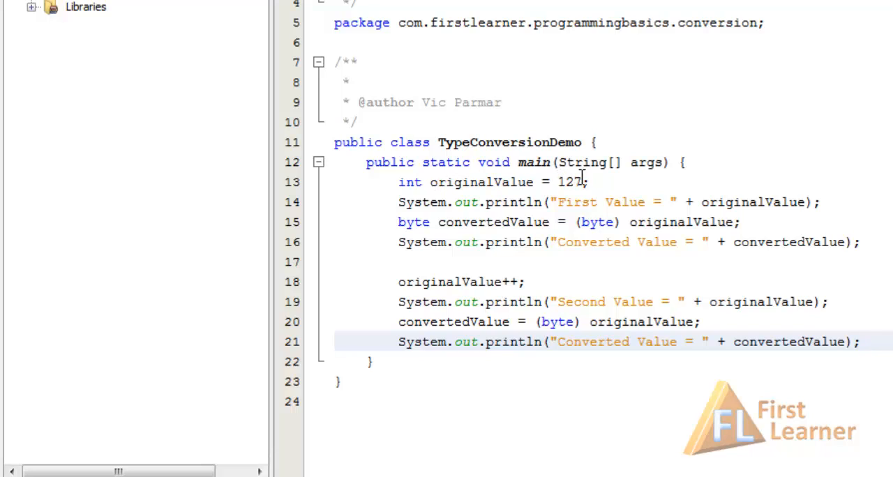
# Separate the statement groups with blank lines and run the file, printing 127, 127, 128 and -128.
pyautogui.click(863, 340)
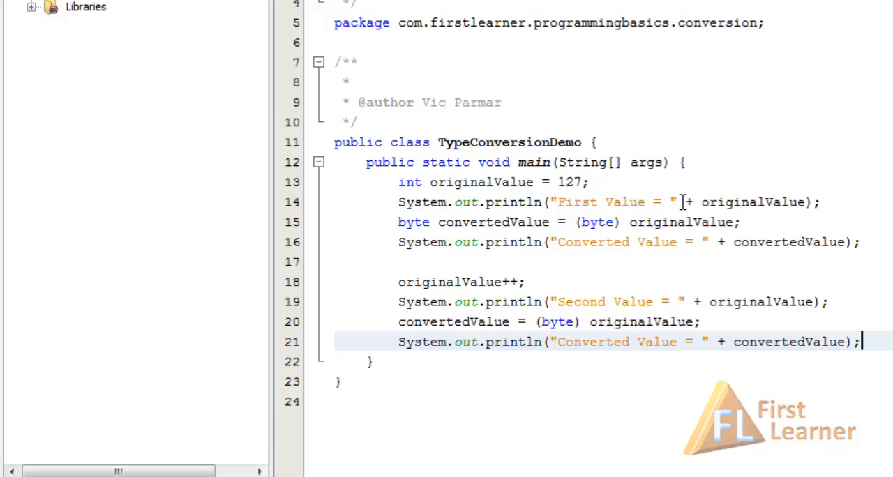
pyautogui.click(399, 222)
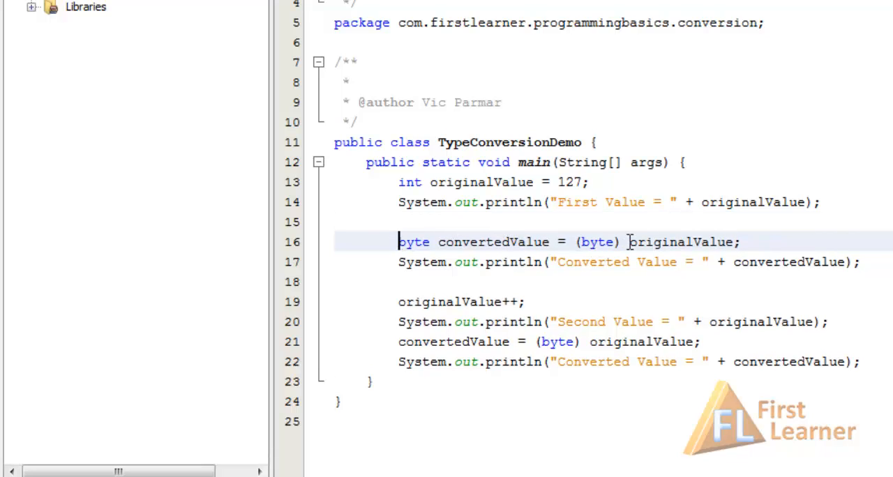
pyautogui.moveTo(536, 243)
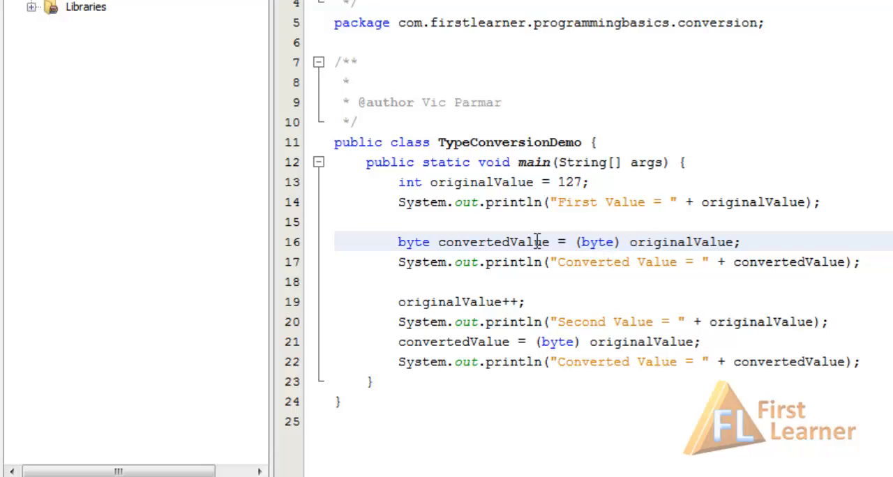
pyautogui.moveTo(434, 296)
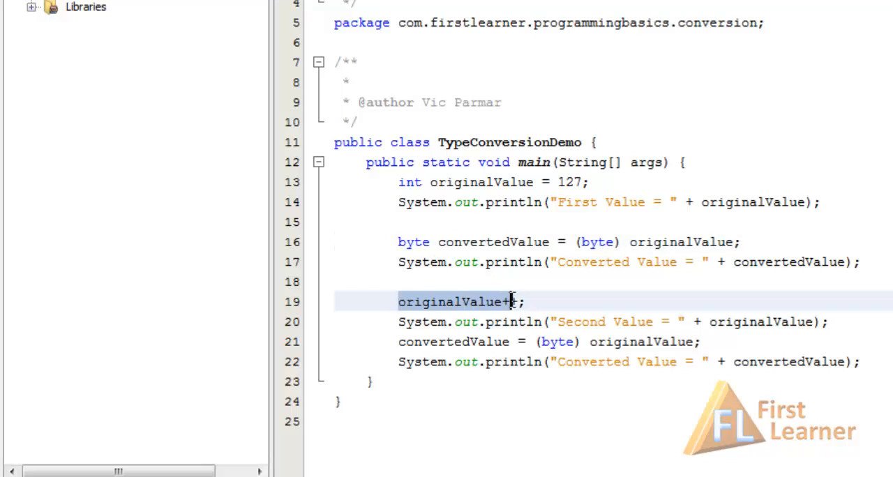
pyautogui.write('+')
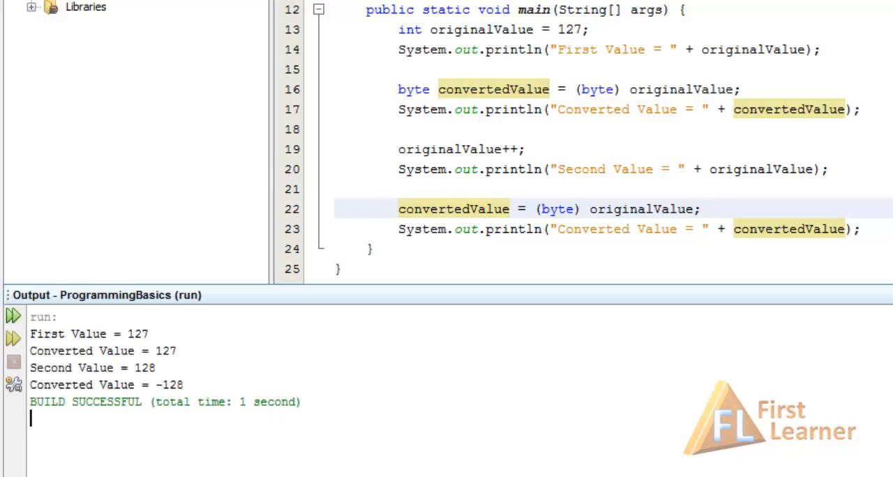
# Highlight convertedValue, the first 127 result and the increment to explain the output, then clear main.
pyautogui.doubleClick(137, 334)
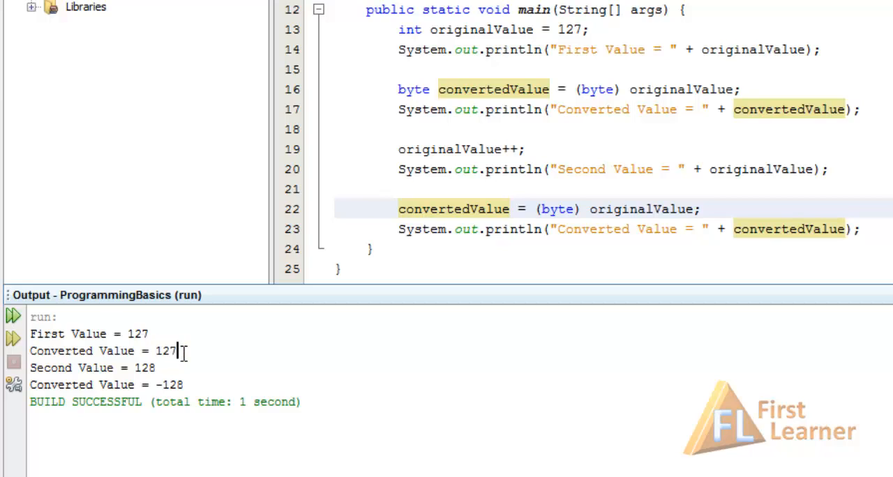
pyautogui.doubleClick(164, 352)
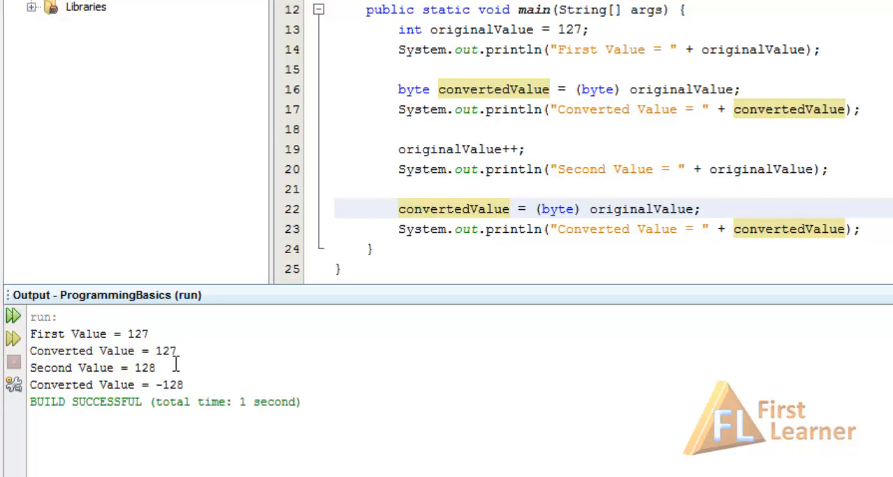
pyautogui.moveTo(497, 149)
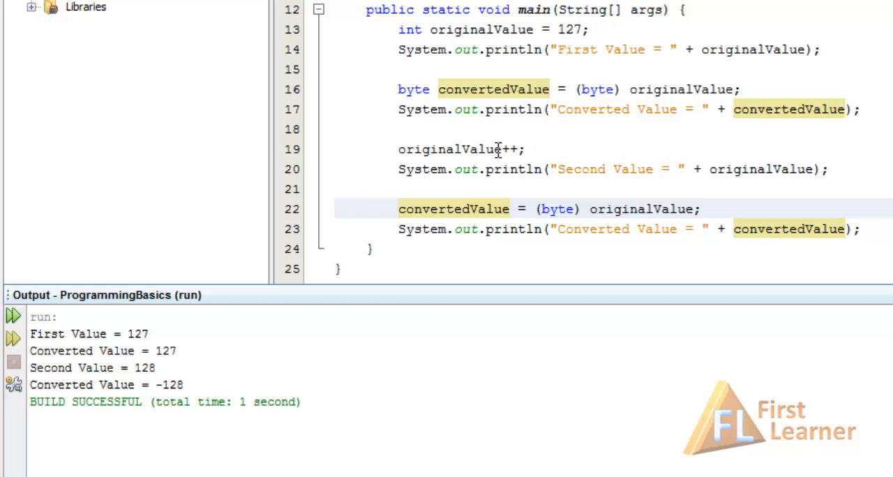
pyautogui.doubleClick(142, 368)
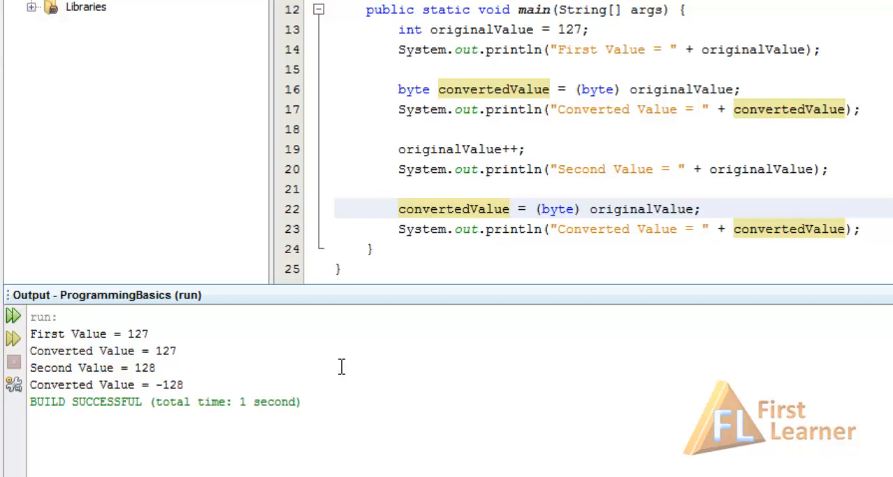
pyautogui.moveTo(519, 179)
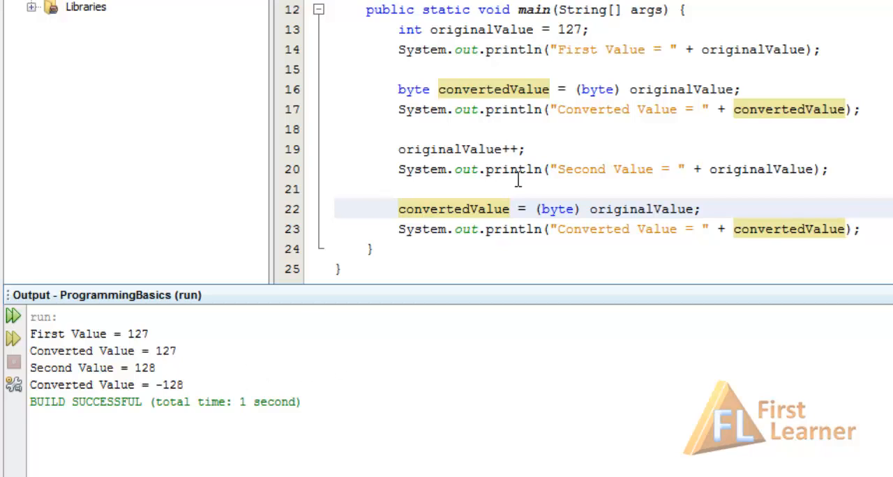
pyautogui.moveTo(431, 150)
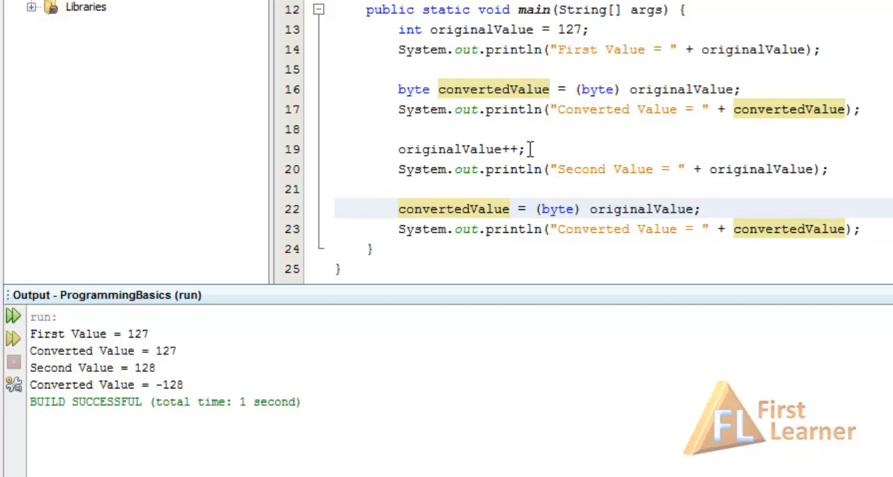
pyautogui.moveTo(553, 184)
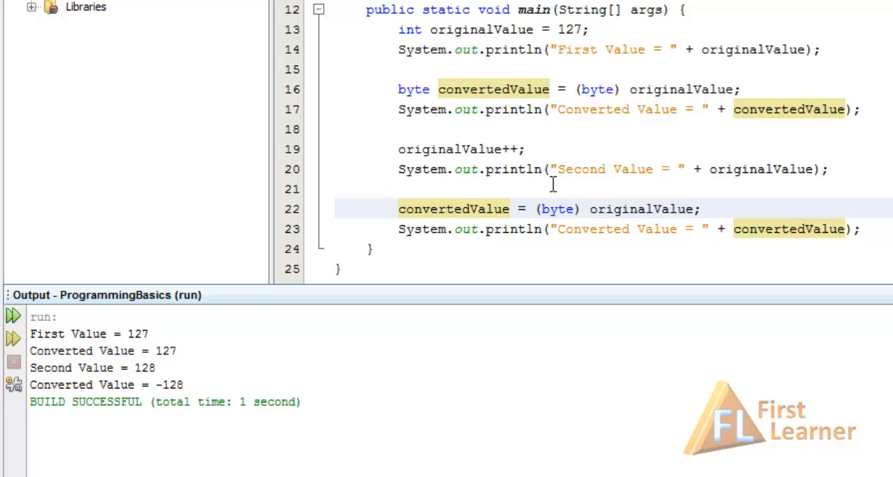
pyautogui.moveTo(564, 215)
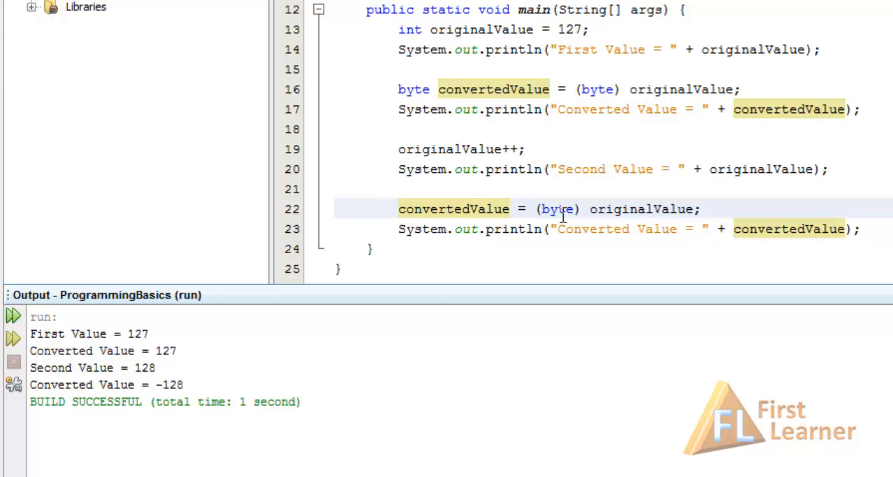
pyautogui.moveTo(377, 290)
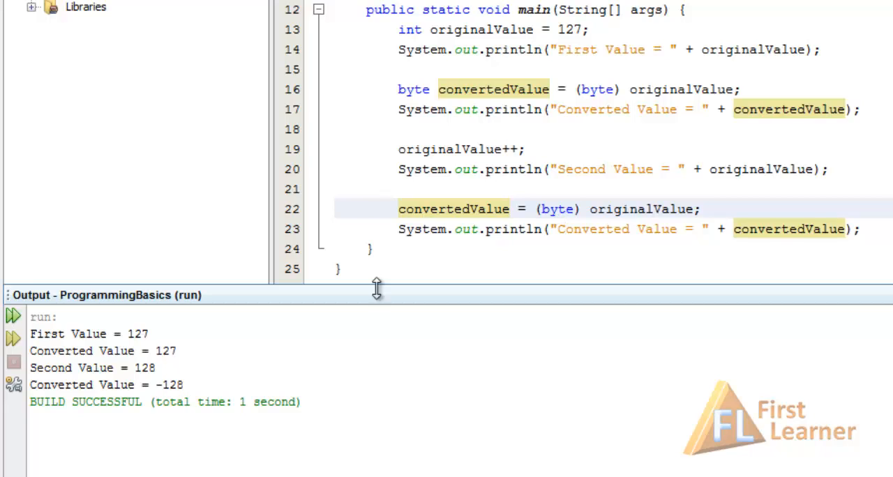
pyautogui.doubleClick(170, 385)
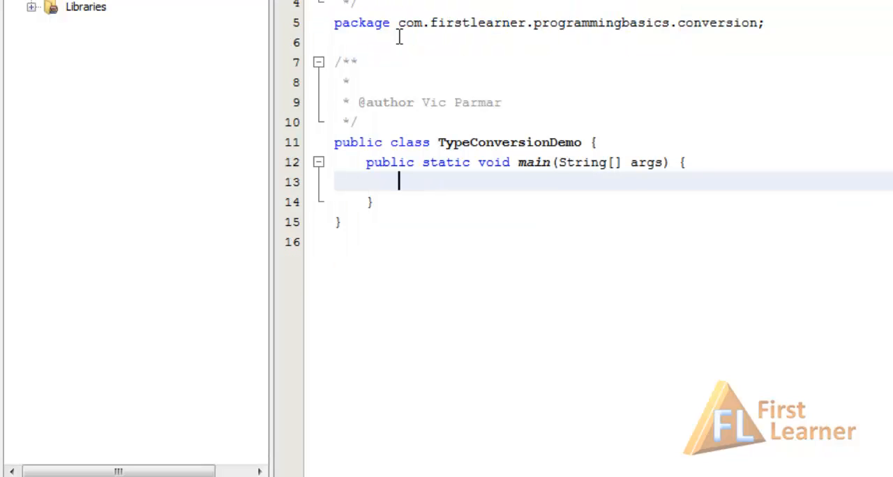
# Declare byte b = 10 and int i = 100 in main.
pyautogui.write('byte')
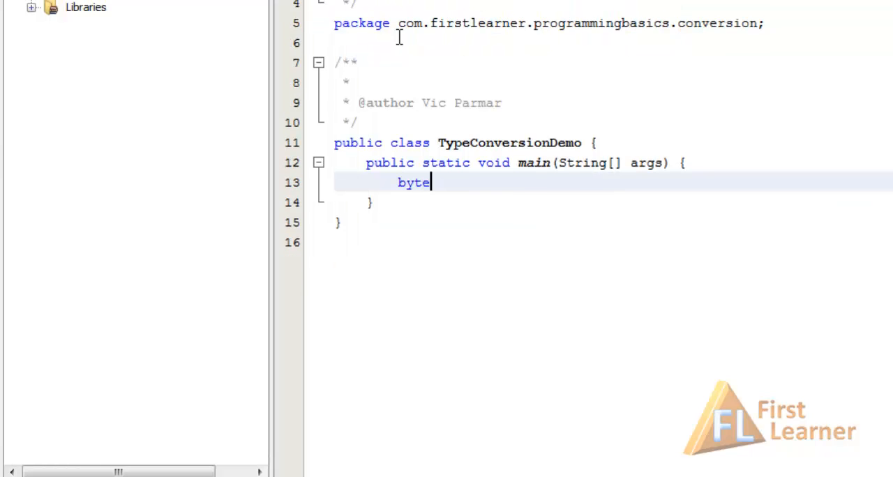
pyautogui.write('b = 10;')
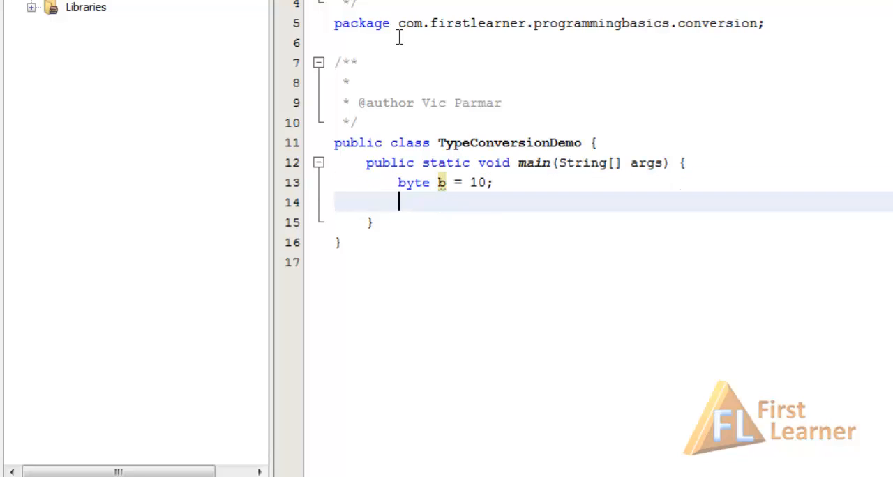
pyautogui.write('int i')
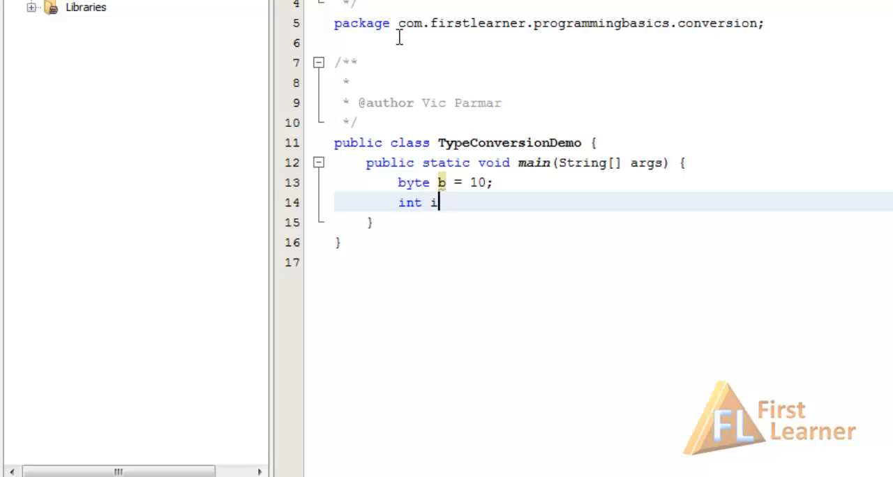
pyautogui.write('= 100;')
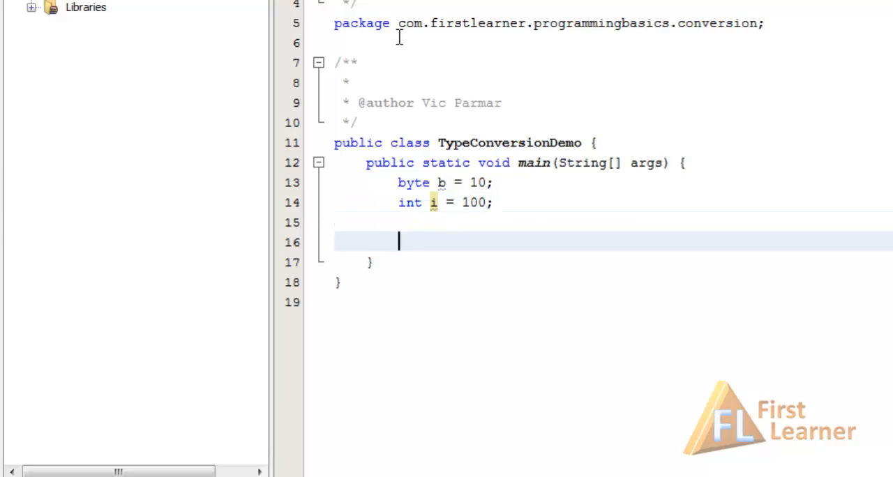
# Declare char ch = '9' and double d = 456.78.
pyautogui.write('char c')
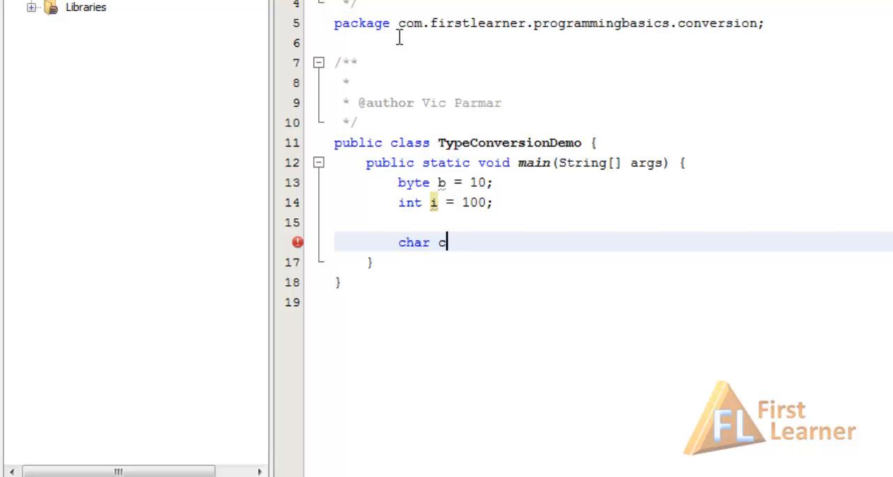
pyautogui.write('h =')
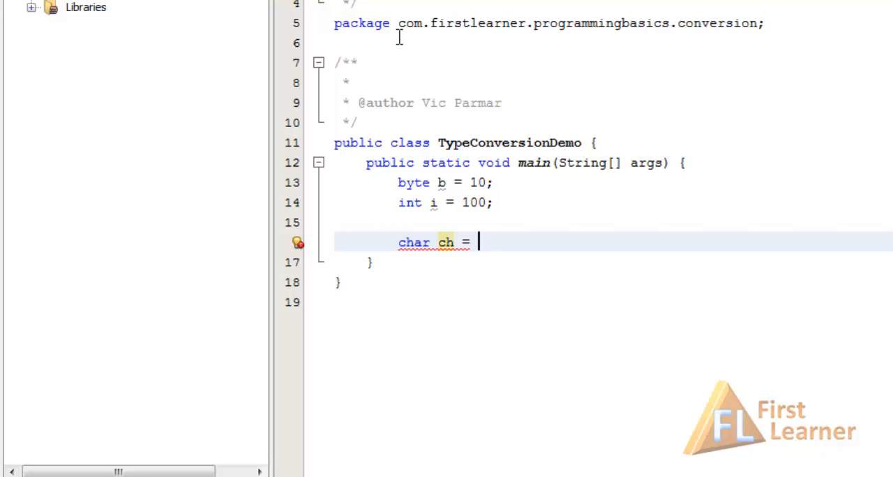
pyautogui.write('"9"')
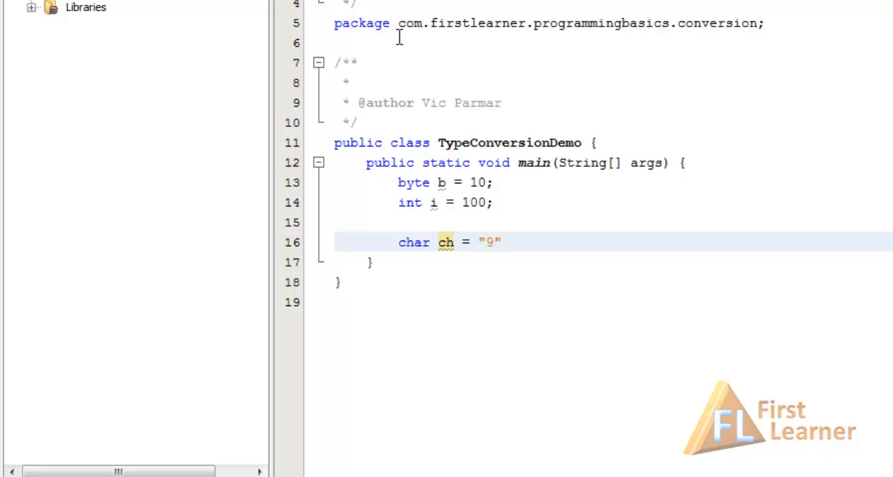
pyautogui.write(';')
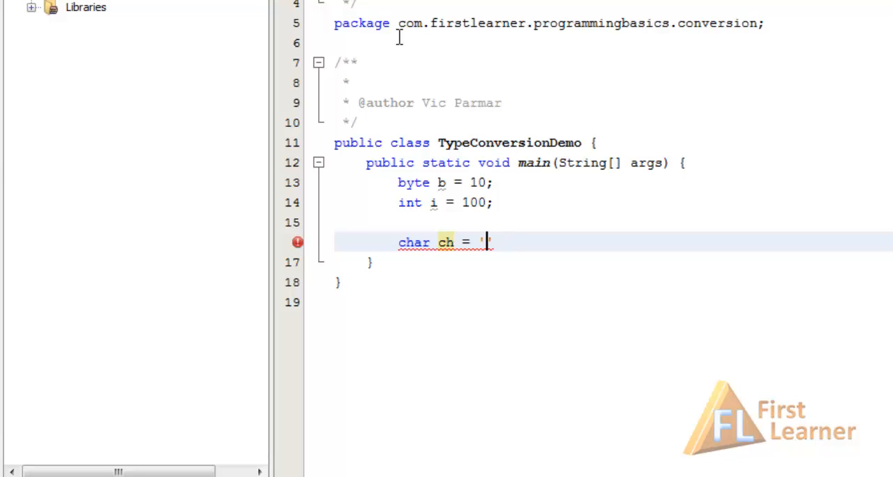
pyautogui.write('9')
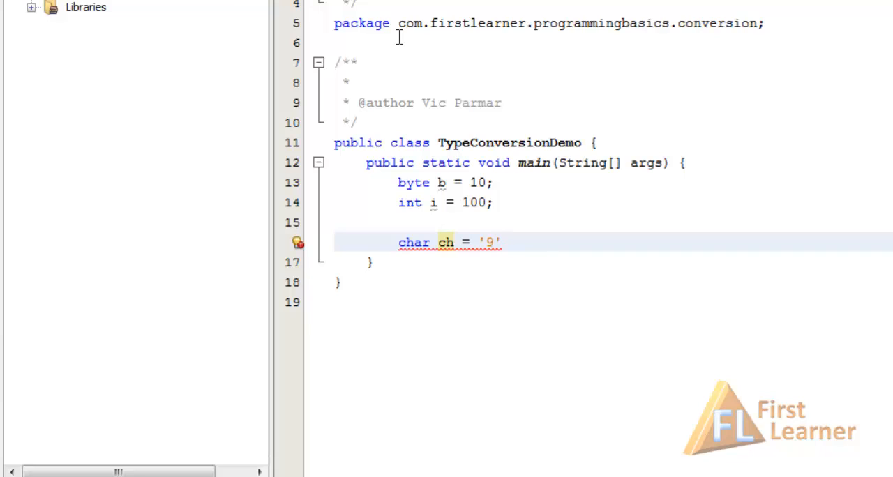
pyautogui.write('dou')
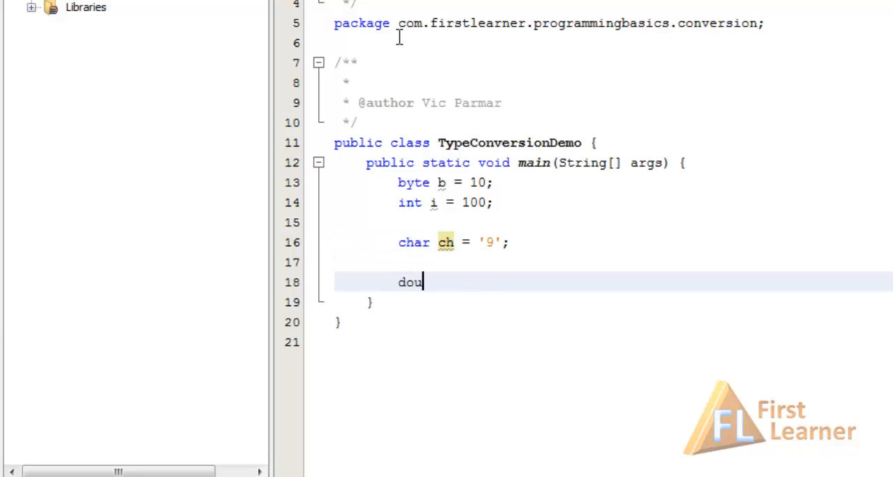
pyautogui.write('ble d =')
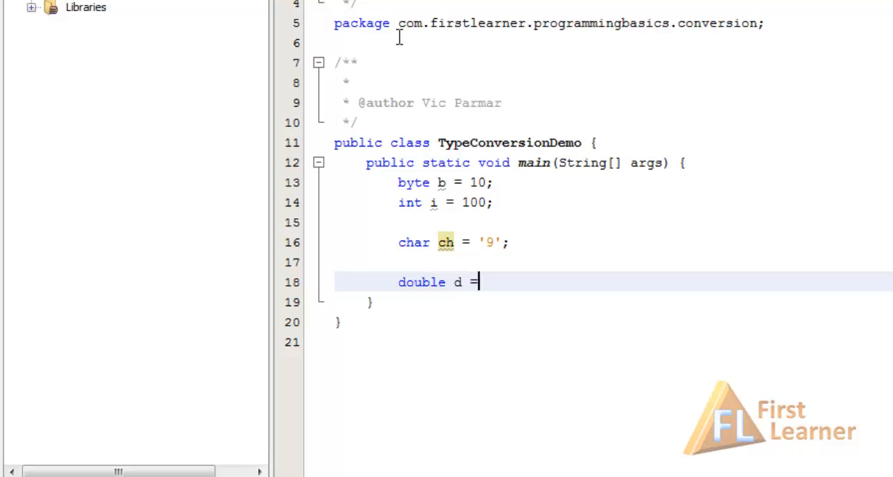
pyautogui.write('456')
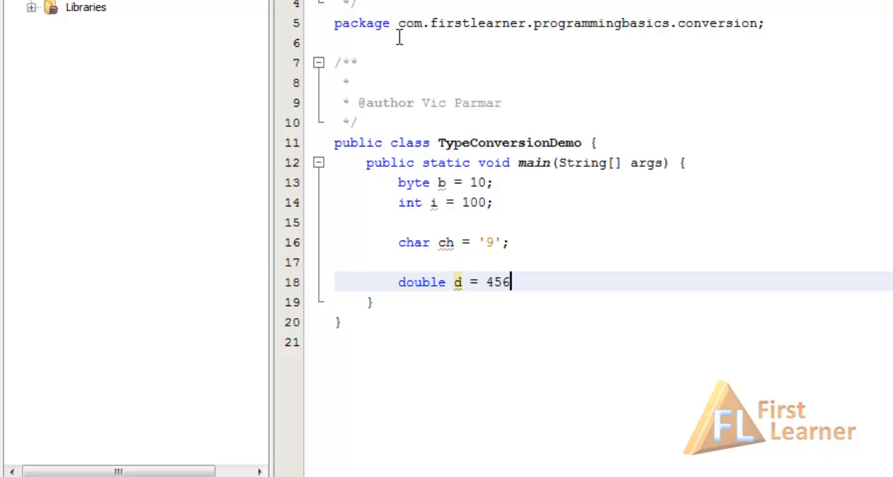
pyautogui.write('.78;')
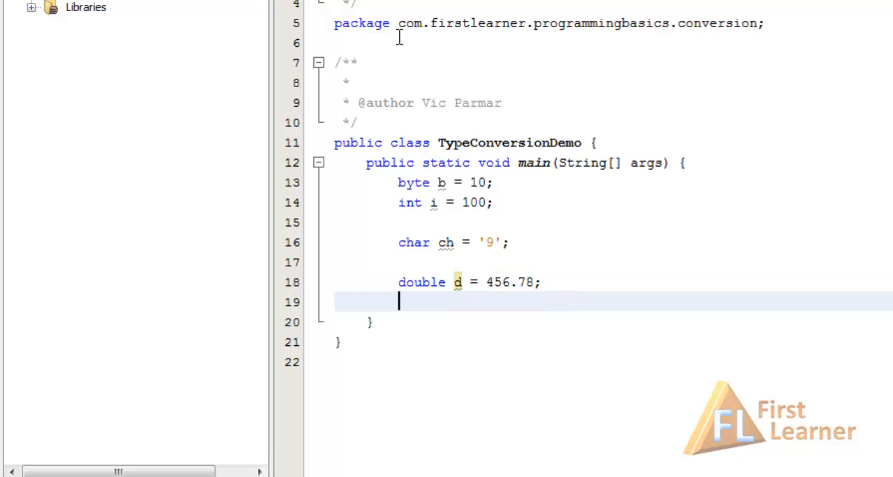
# Compute double dou = (b * i) + (ch - d);.
pyautogui.scroll(-3)
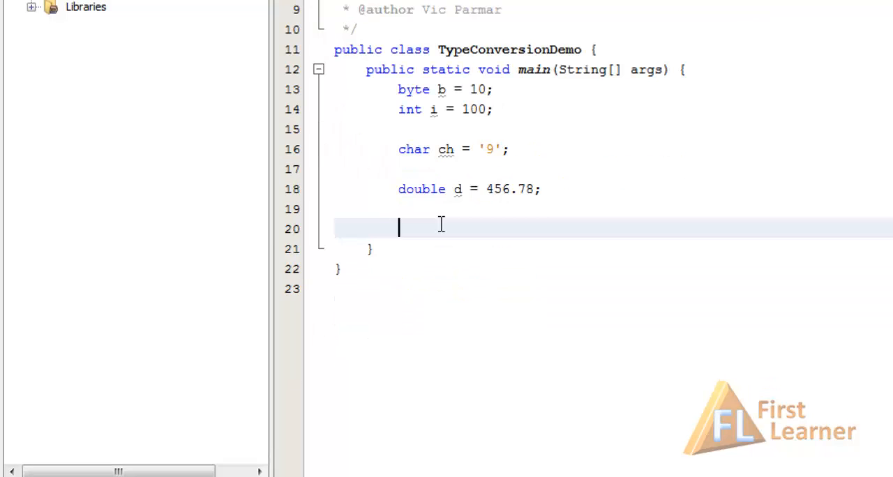
pyautogui.write('double')
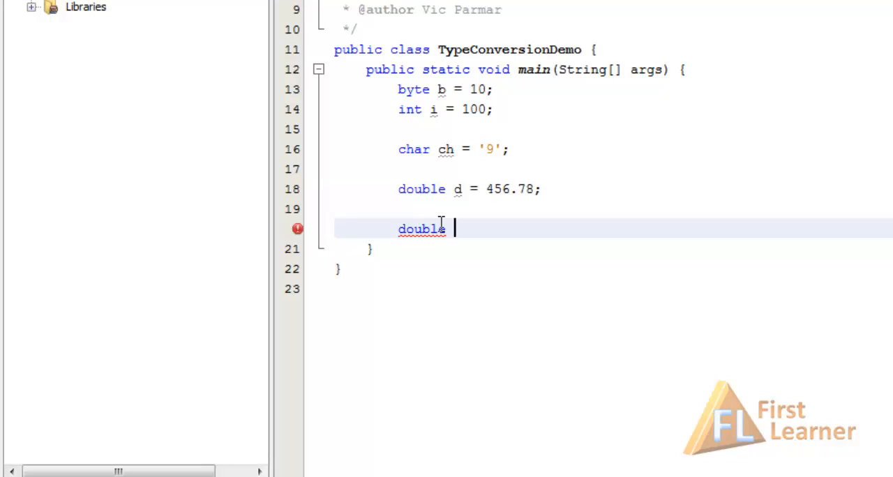
pyautogui.write('dou =')
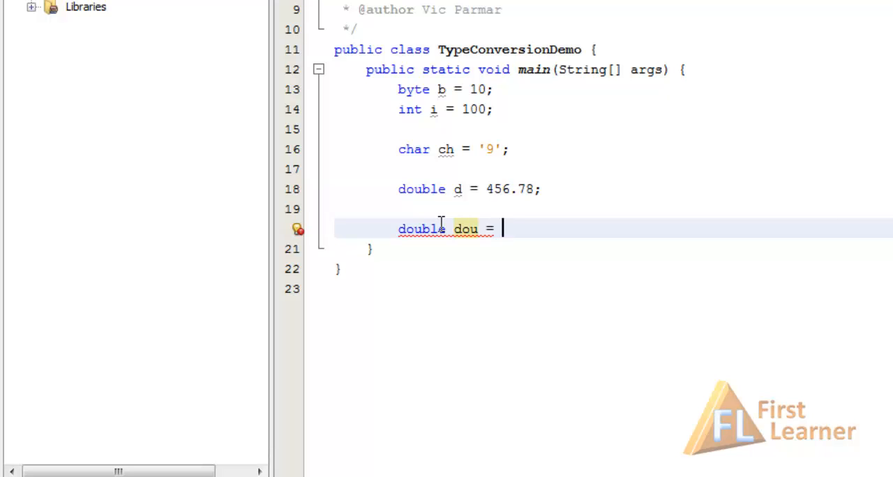
pyautogui.write('()')
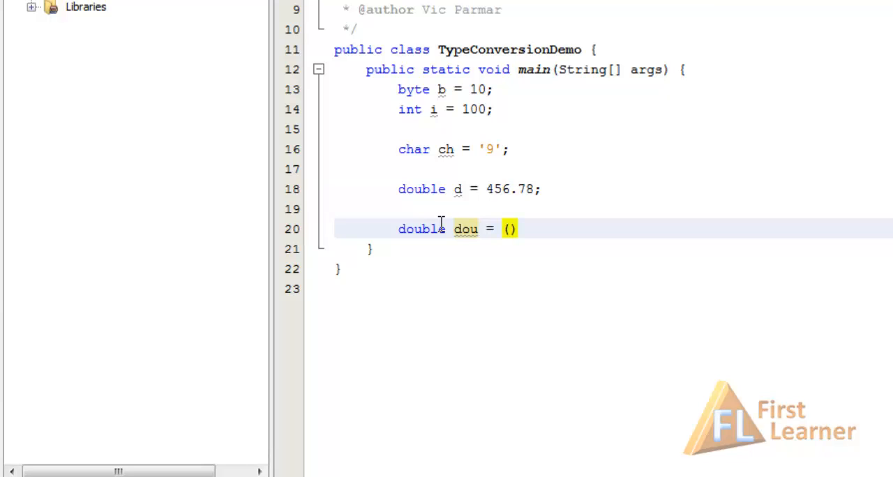
pyautogui.write('b')
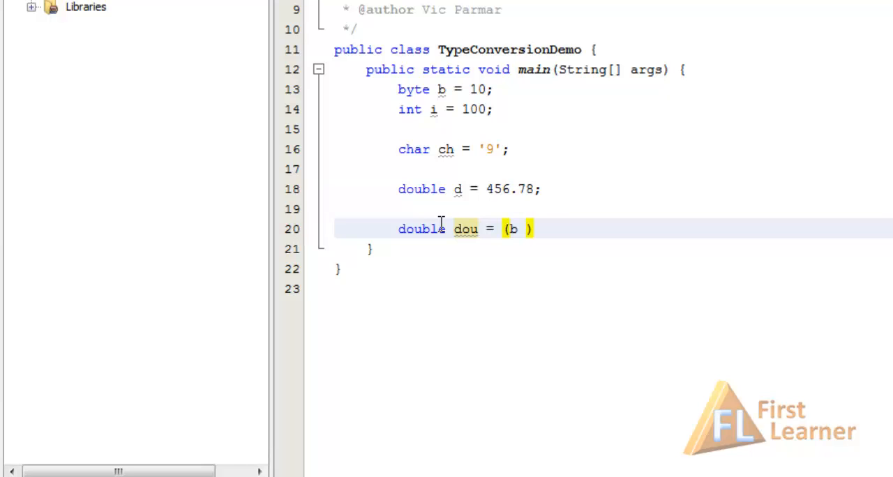
pyautogui.write('* i')
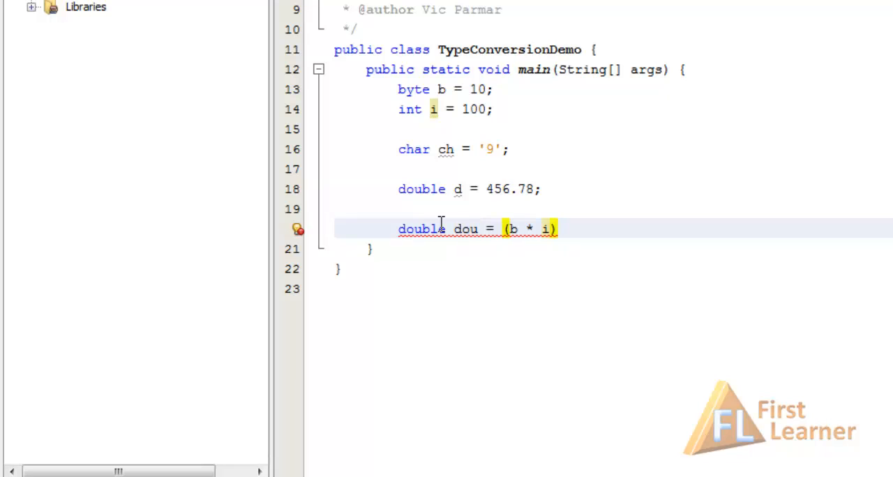
pyautogui.write('+ ()')
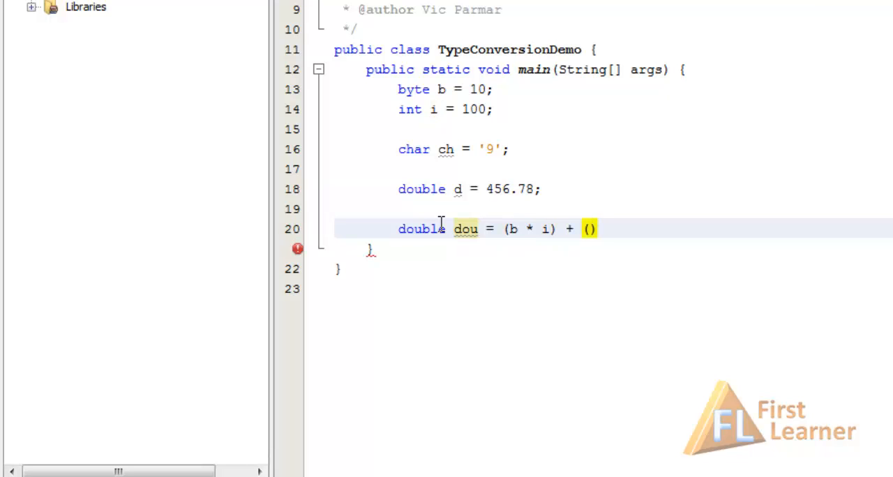
pyautogui.write('ch')
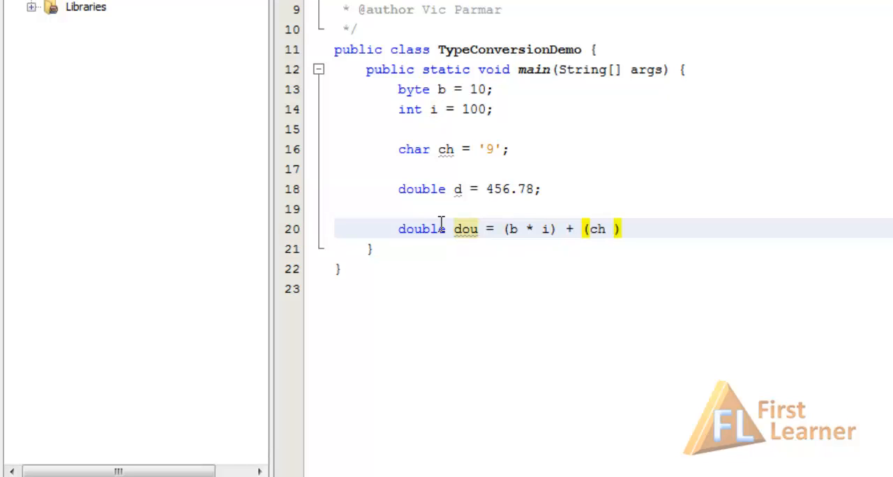
pyautogui.write('-')
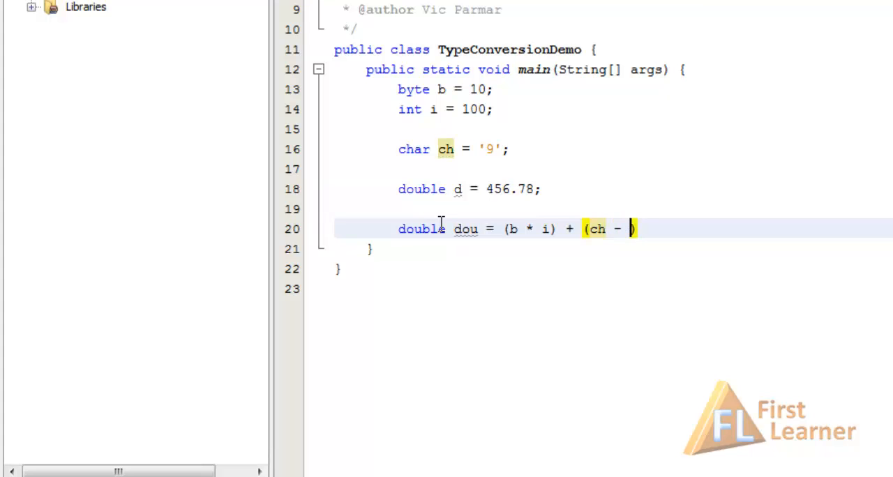
pyautogui.write('d')
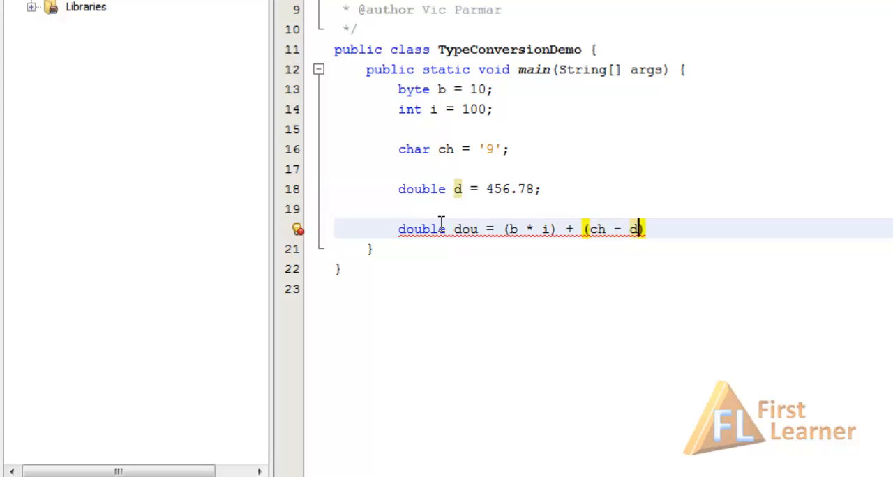
pyautogui.write(');')
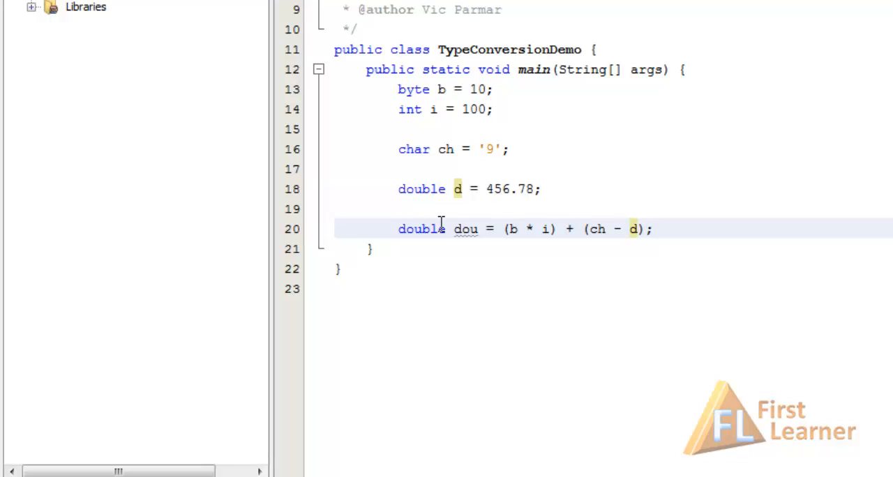
# Print dou with System.out.println(dou);.
pyautogui.write('System.out.println();')
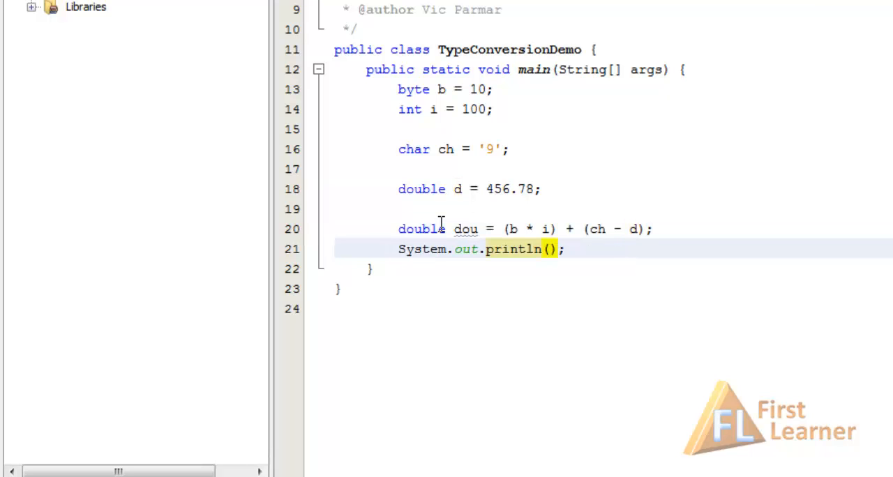
pyautogui.write('dou')
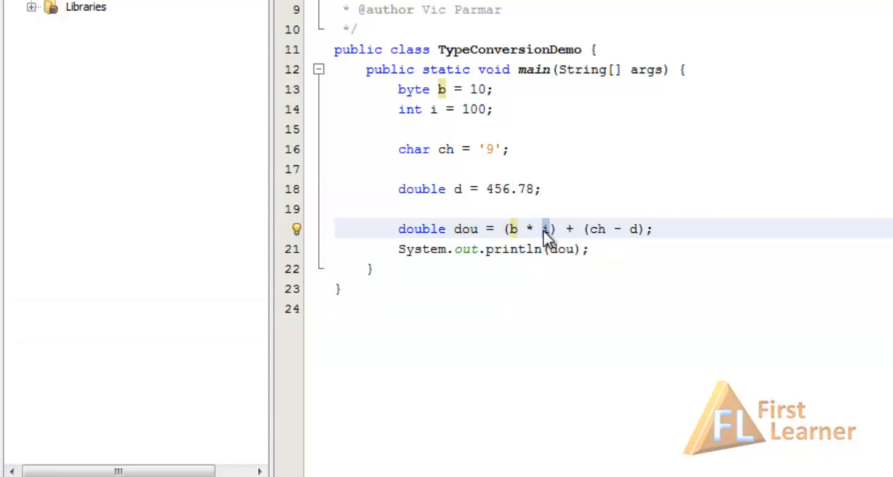
pyautogui.click(547, 229)
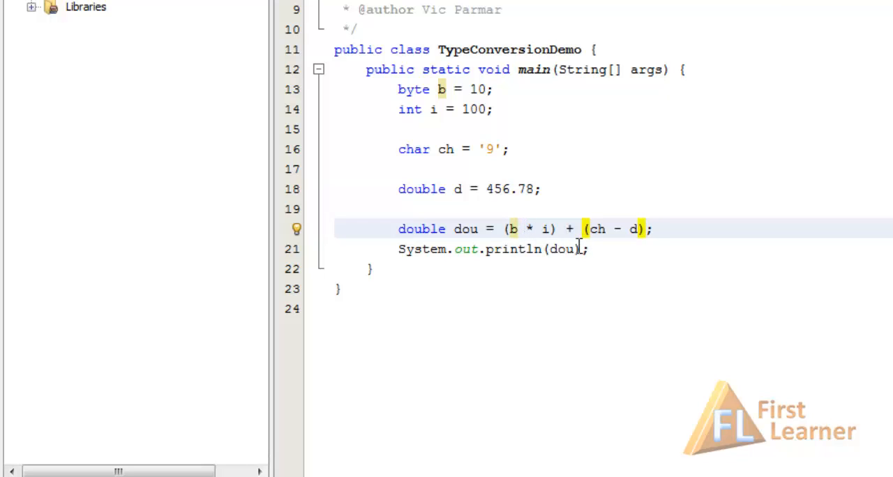
pyautogui.doubleClick(421, 229)
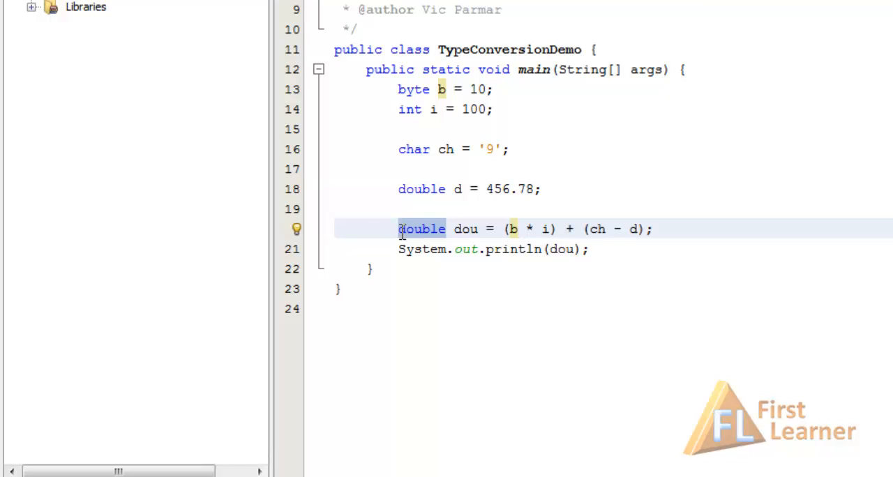
# Make dou an int with the whole expression cast to (int), run it and select the printed 600.
pyautogui.write('int')
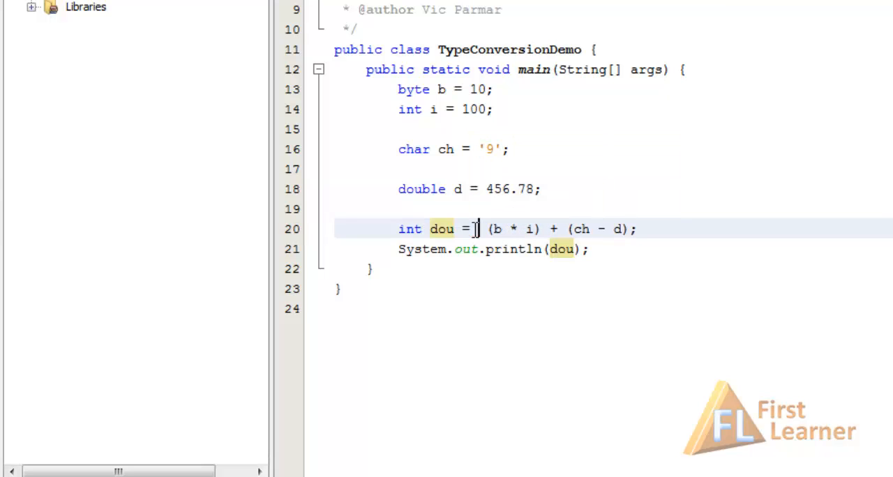
pyautogui.write('int')
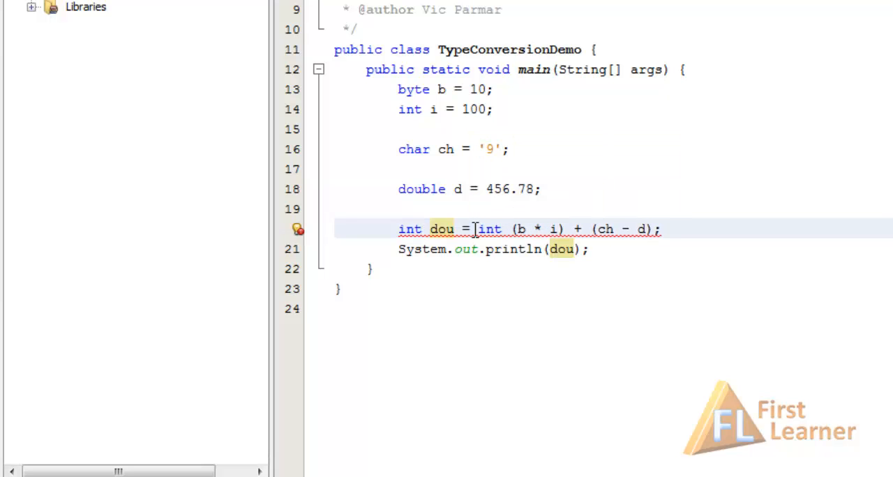
pyautogui.write('(')
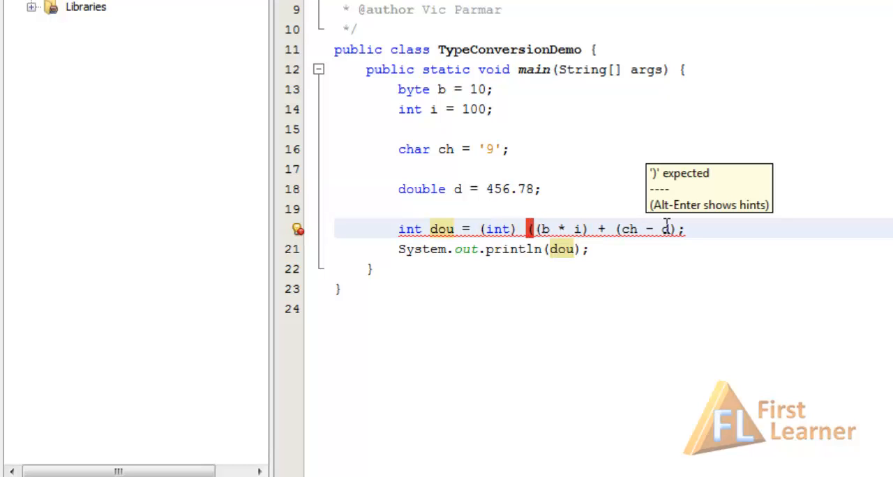
pyautogui.write(')')
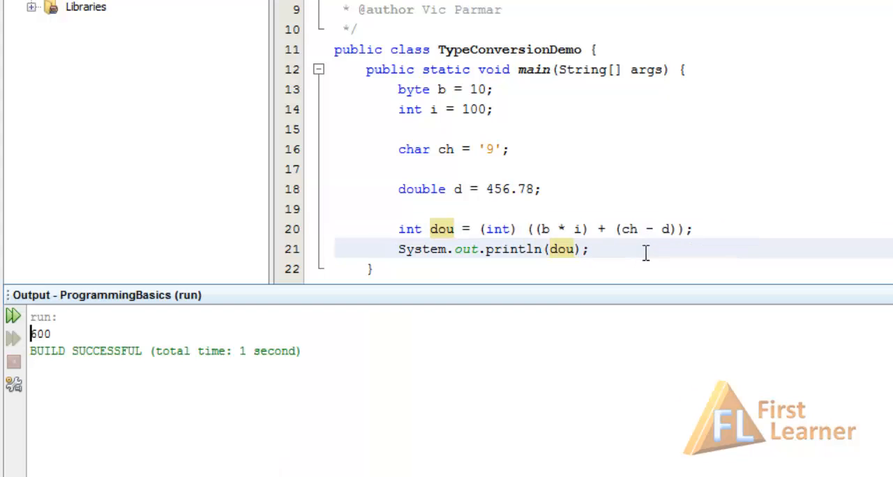
pyautogui.doubleClick(39, 334)
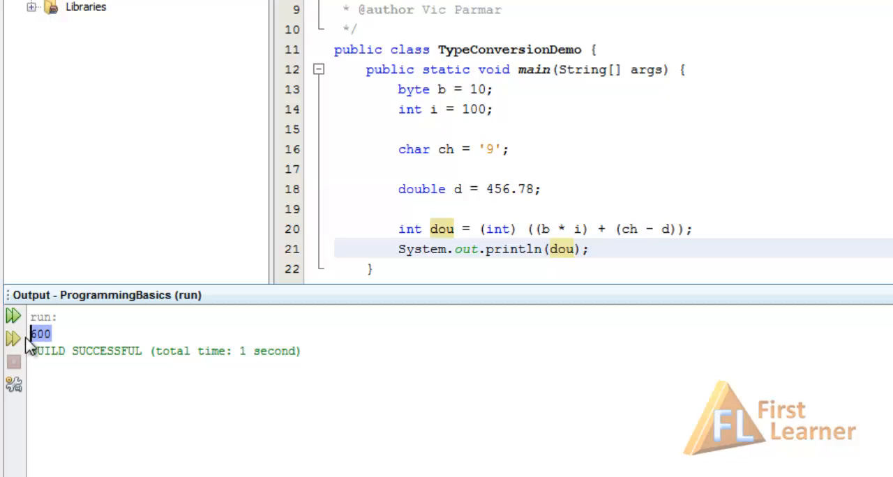